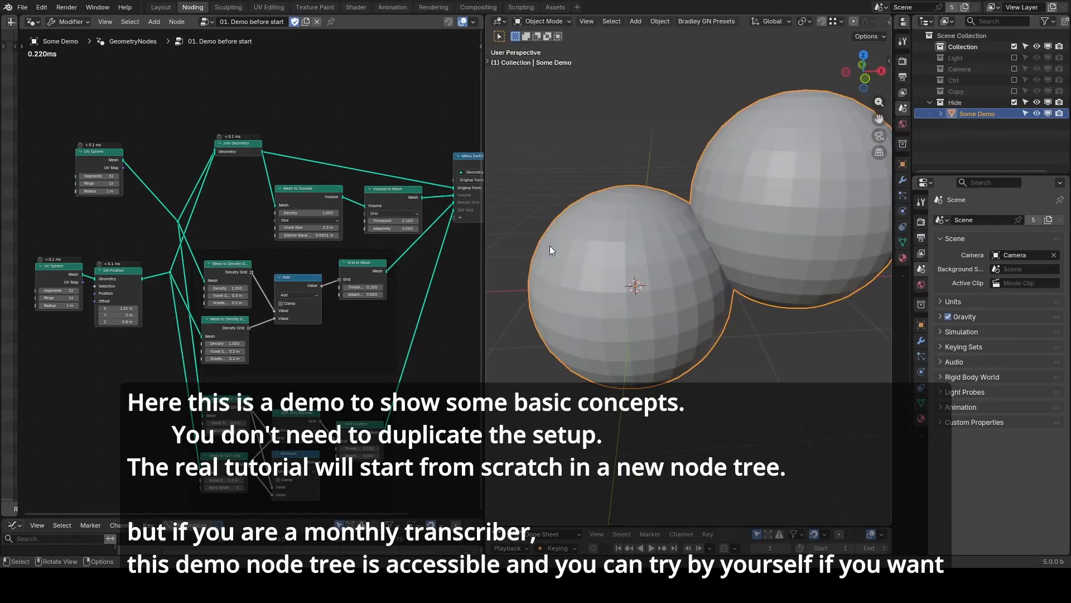
{"action": "mouse_move", "coordinate": [550, 246]}
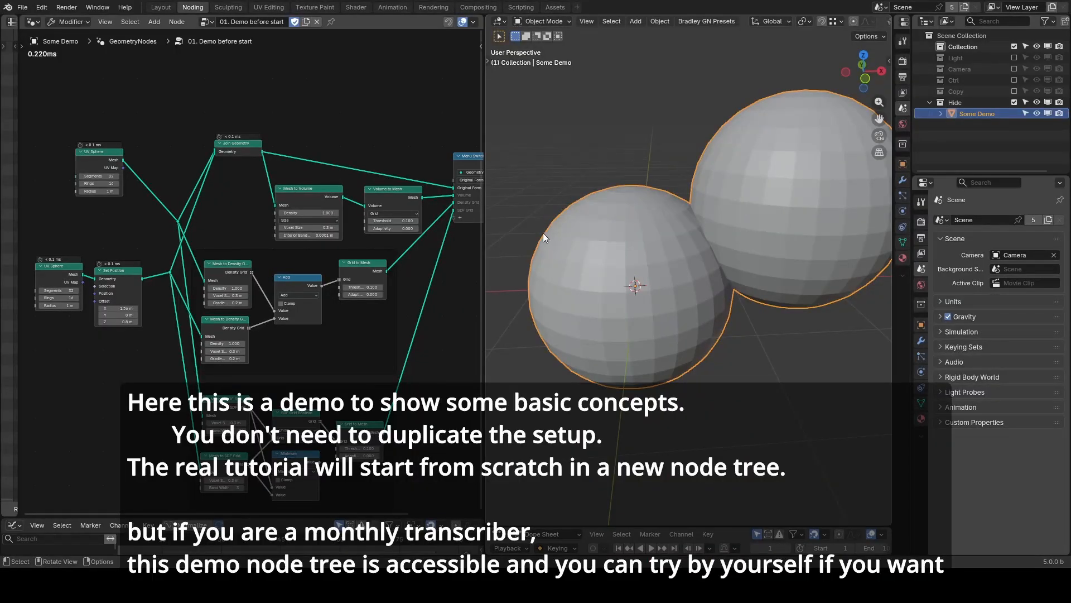
{"action": "mouse_move", "coordinate": [169, 198]}
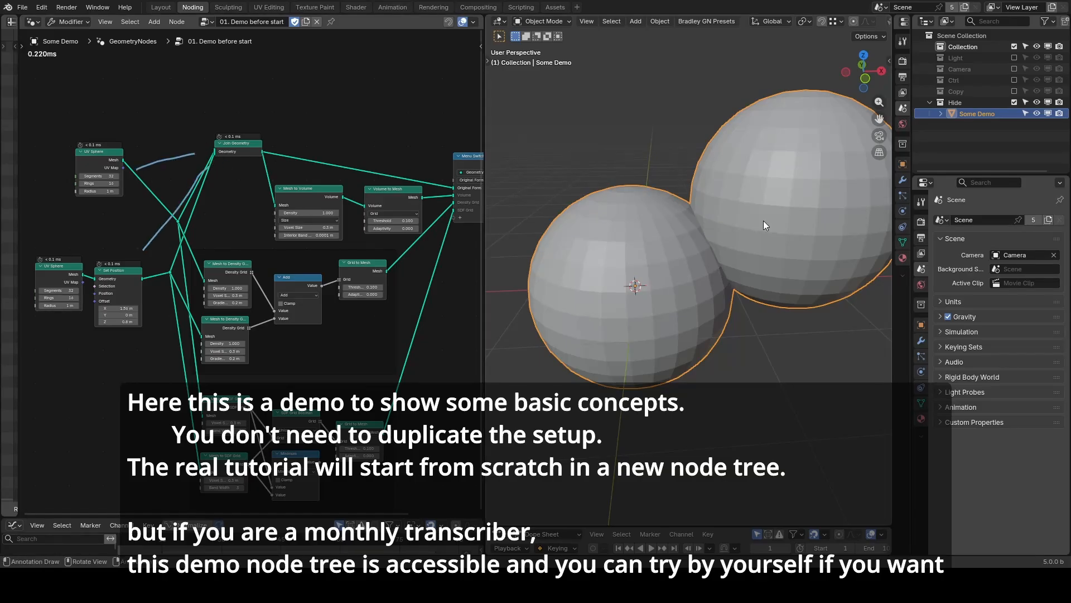
{"action": "mouse_move", "coordinate": [759, 257]}
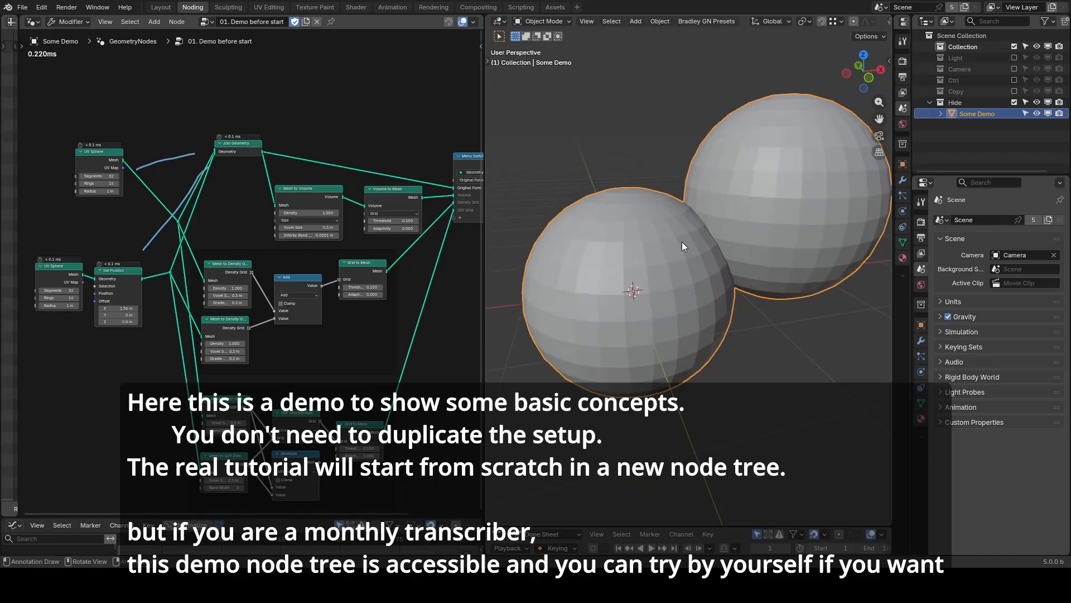
{"action": "mouse_move", "coordinate": [708, 232]}
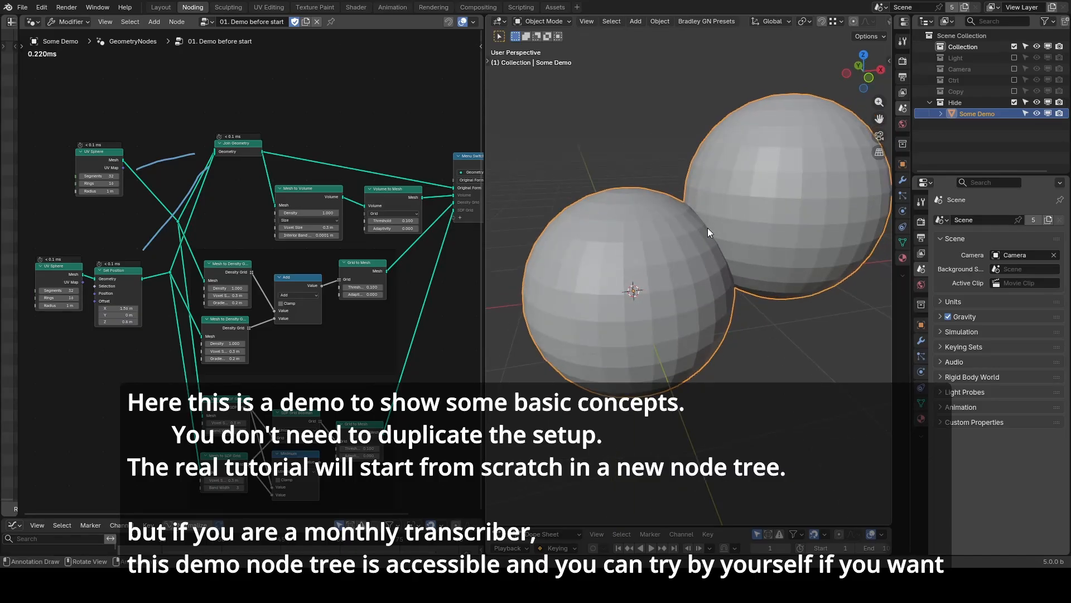
{"action": "mouse_move", "coordinate": [684, 253]}
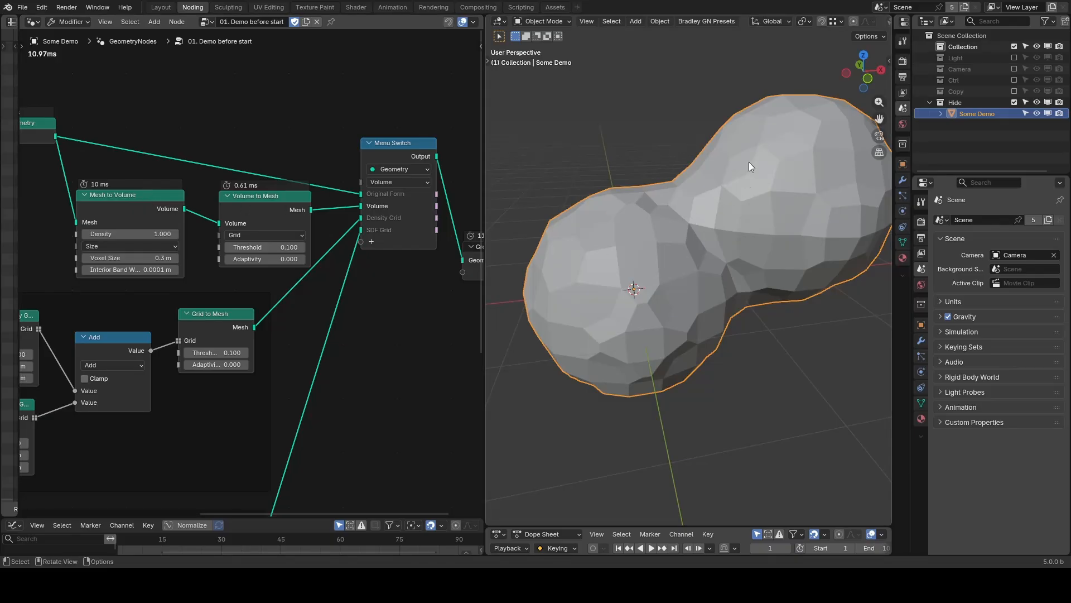
{"action": "mouse_move", "coordinate": [672, 246]}
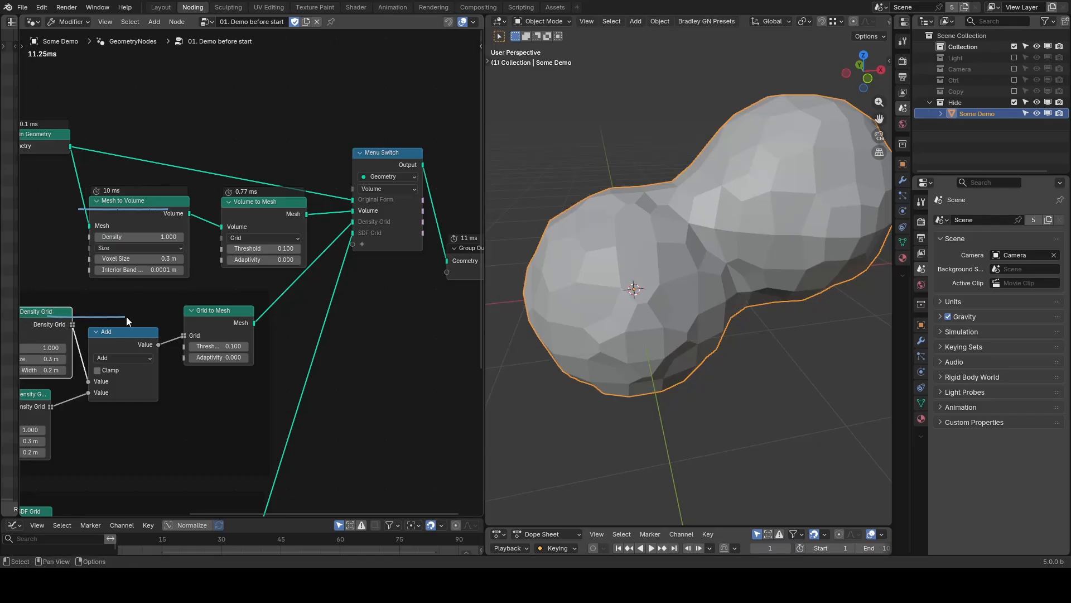
{"action": "mouse_move", "coordinate": [393, 200]}
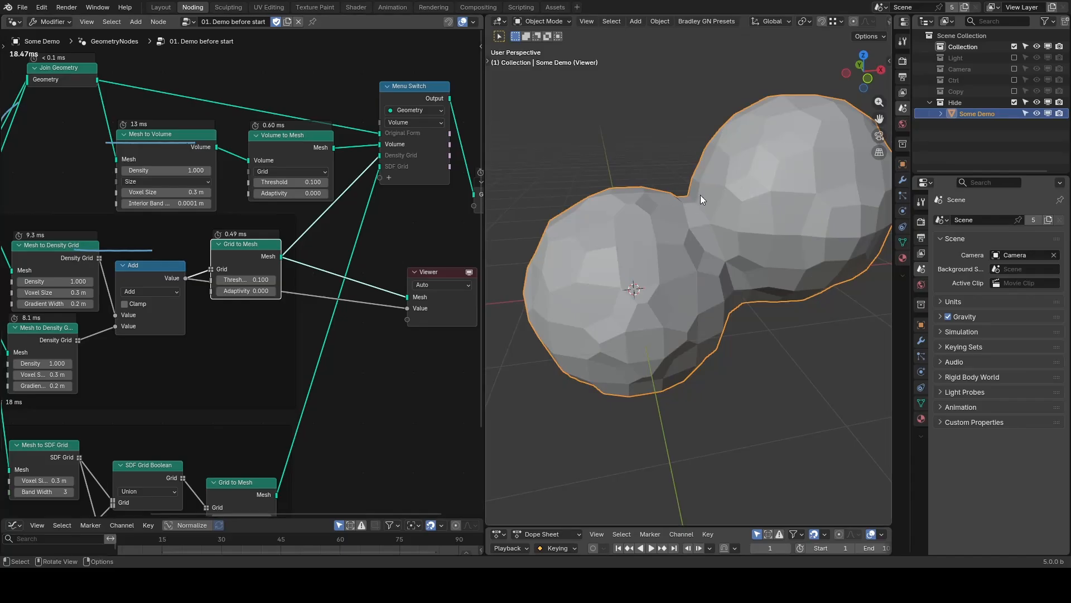
{"action": "mouse_move", "coordinate": [459, 280]}
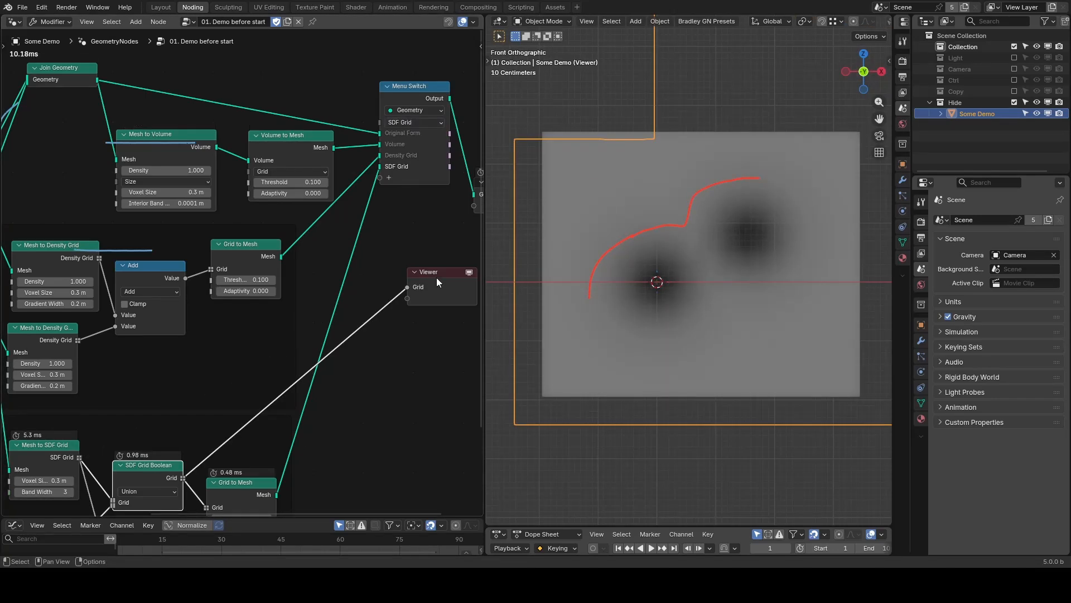
- Set the Menu Switch to output the SDF Grid version of the merge
{"action": "left_click", "coordinate": [413, 122]}
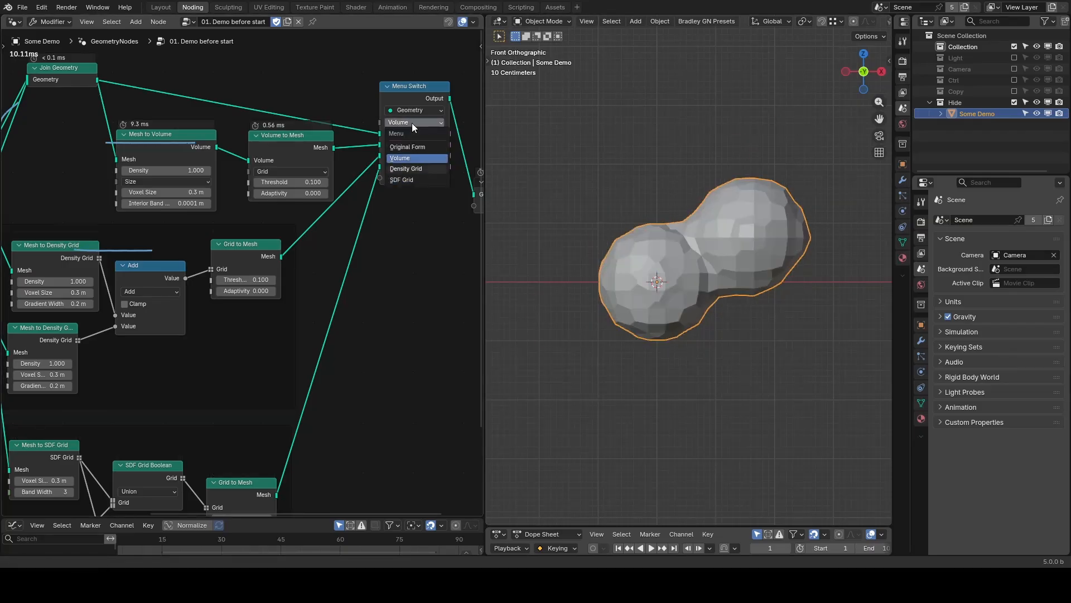
{"action": "left_click", "coordinate": [402, 179]}
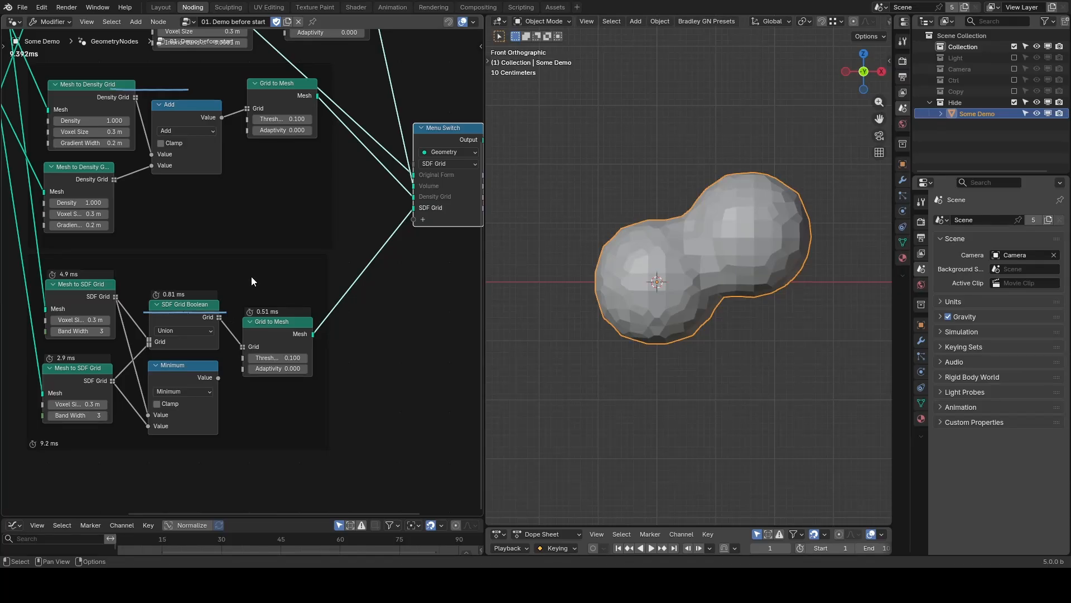
{"action": "mouse_move", "coordinate": [244, 184]}
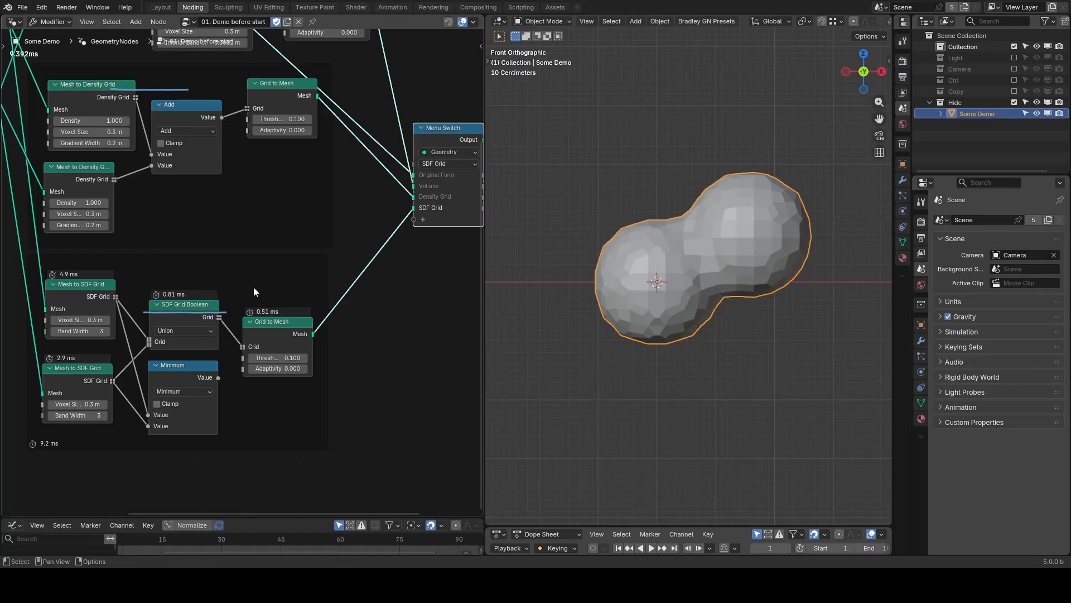
{"action": "mouse_move", "coordinate": [250, 280]}
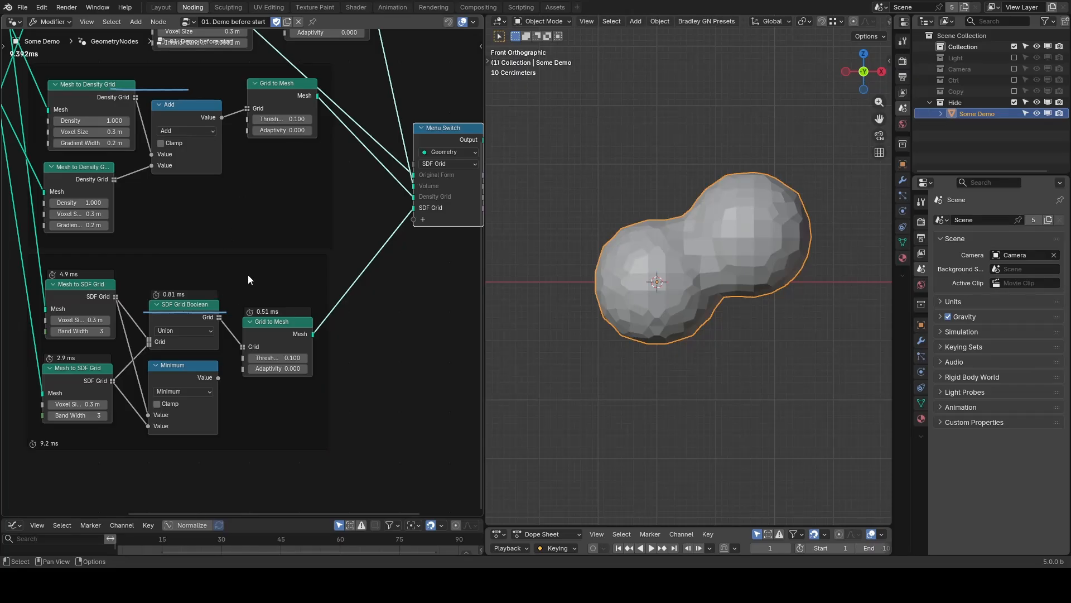
{"action": "mouse_move", "coordinate": [240, 350]}
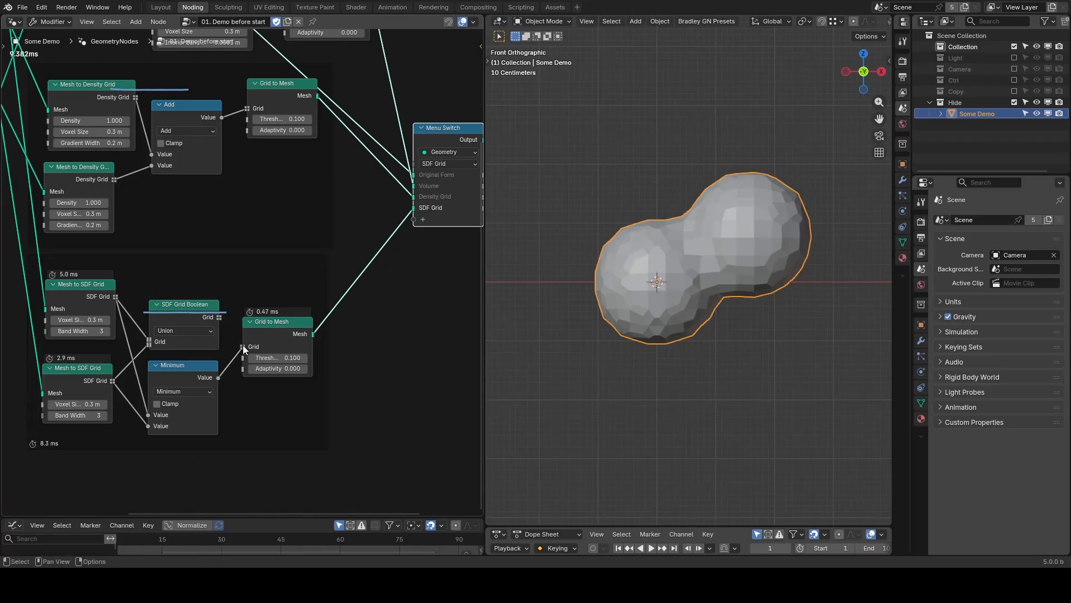
{"action": "mouse_move", "coordinate": [673, 257]}
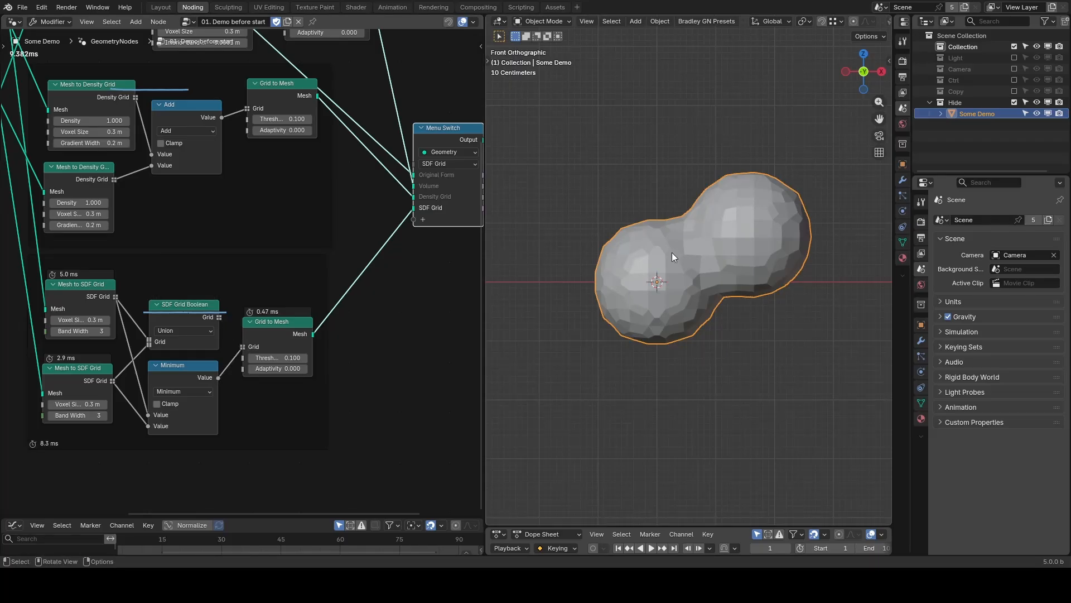
{"action": "mouse_move", "coordinate": [232, 364]}
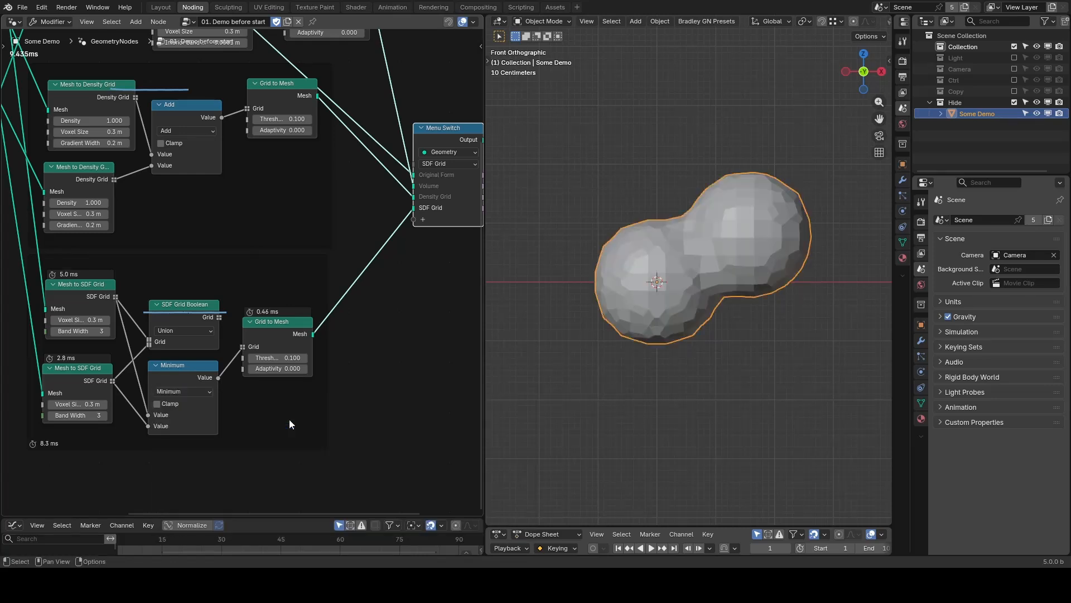
- Try the SDF Grid Boolean on Difference, then return it to Union
{"action": "left_click", "coordinate": [183, 331]}
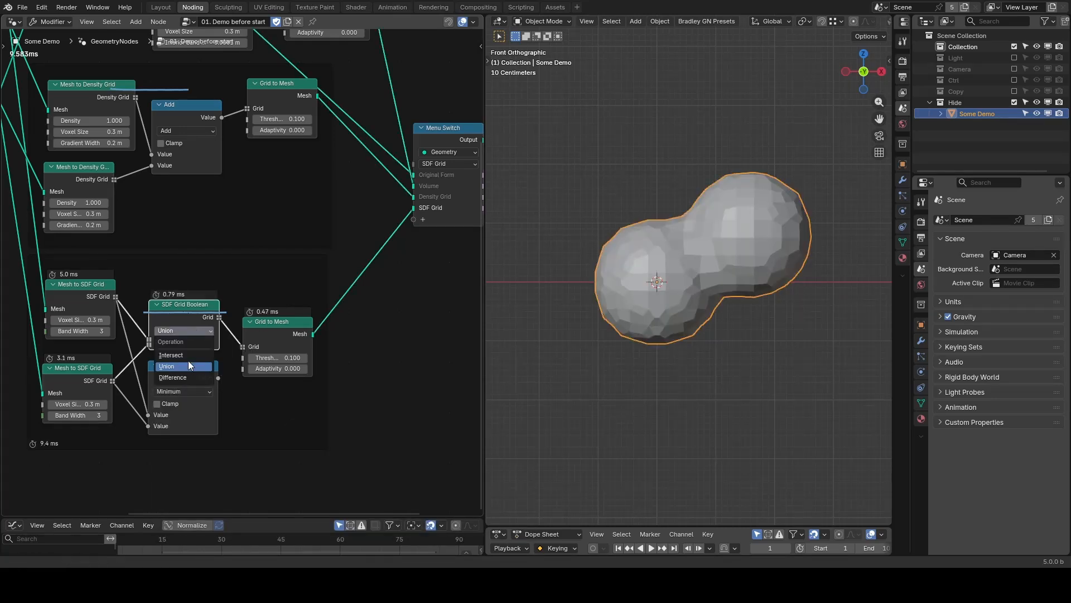
{"action": "left_click", "coordinate": [173, 377]}
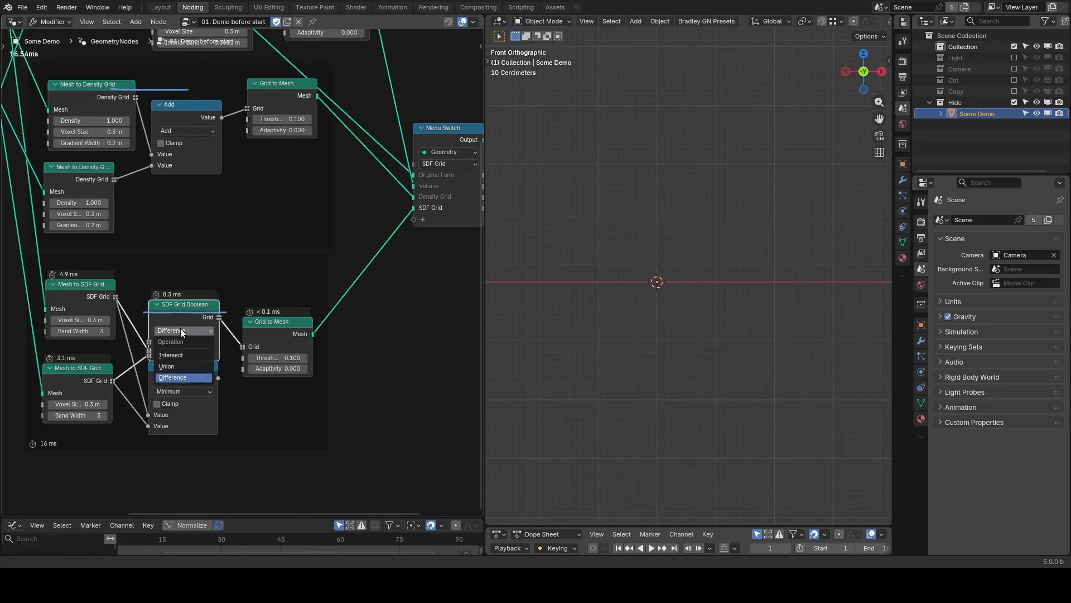
{"action": "left_click", "coordinate": [166, 366]}
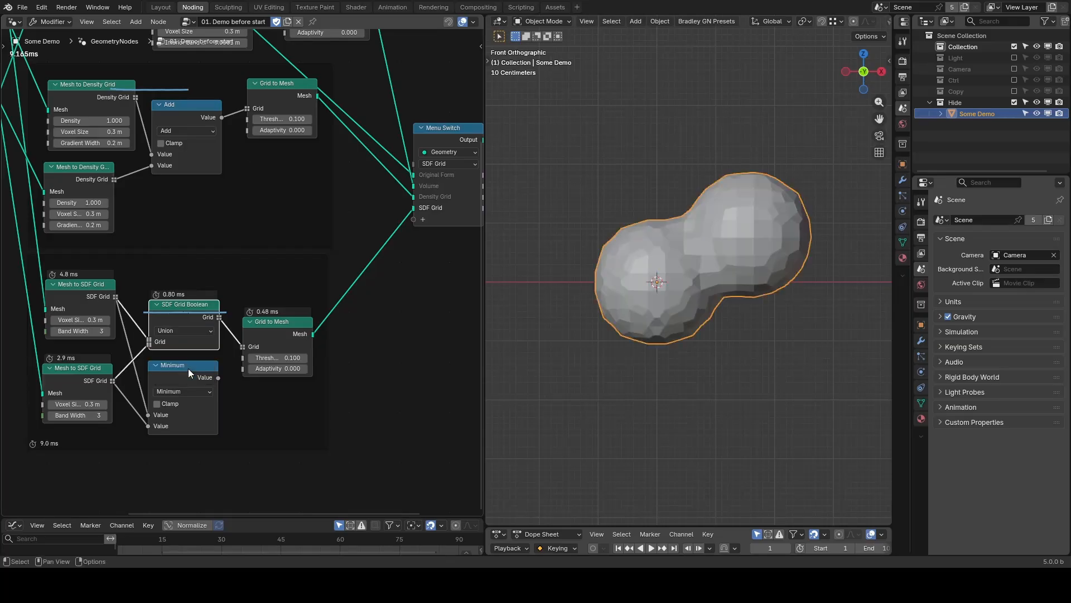
{"action": "mouse_move", "coordinate": [441, 322]}
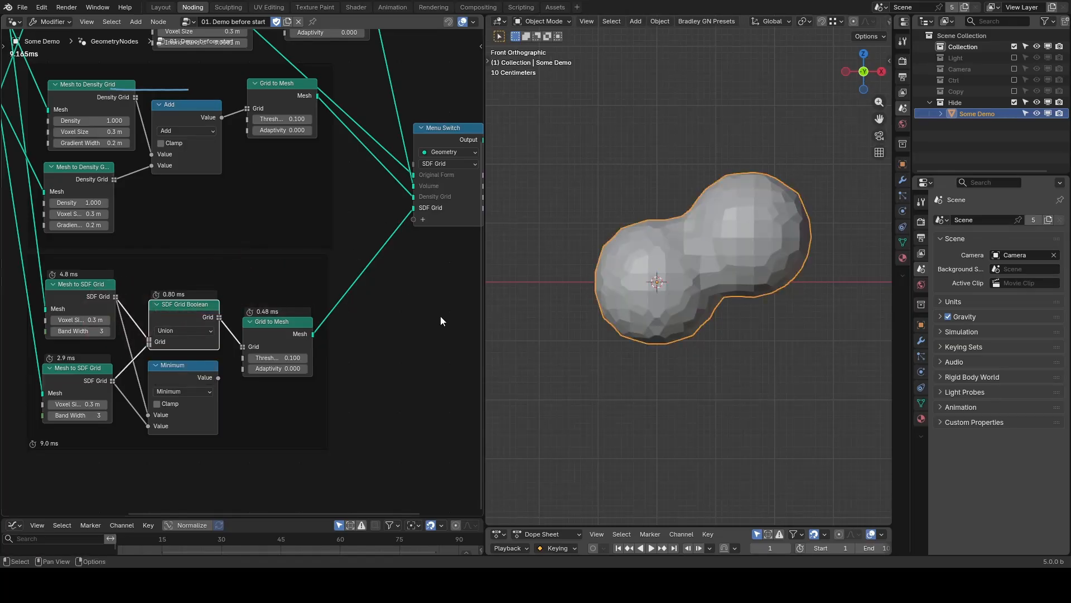
{"action": "mouse_move", "coordinate": [362, 170]}
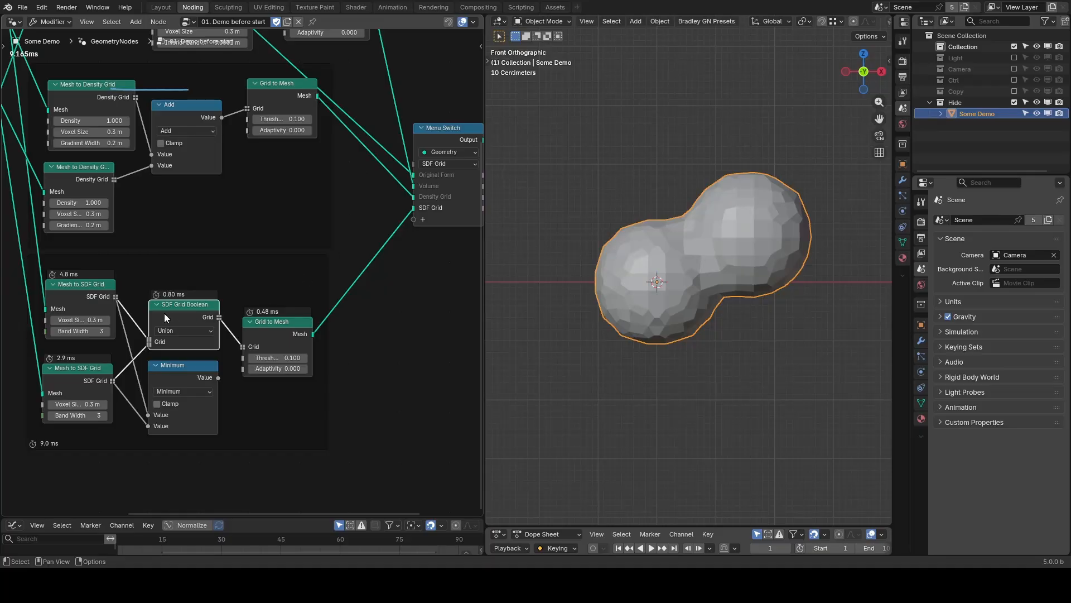
- Add a Mesh Boolean node and place it beside the SDF Grid Boolean
{"action": "left_click", "coordinate": [181, 303]}
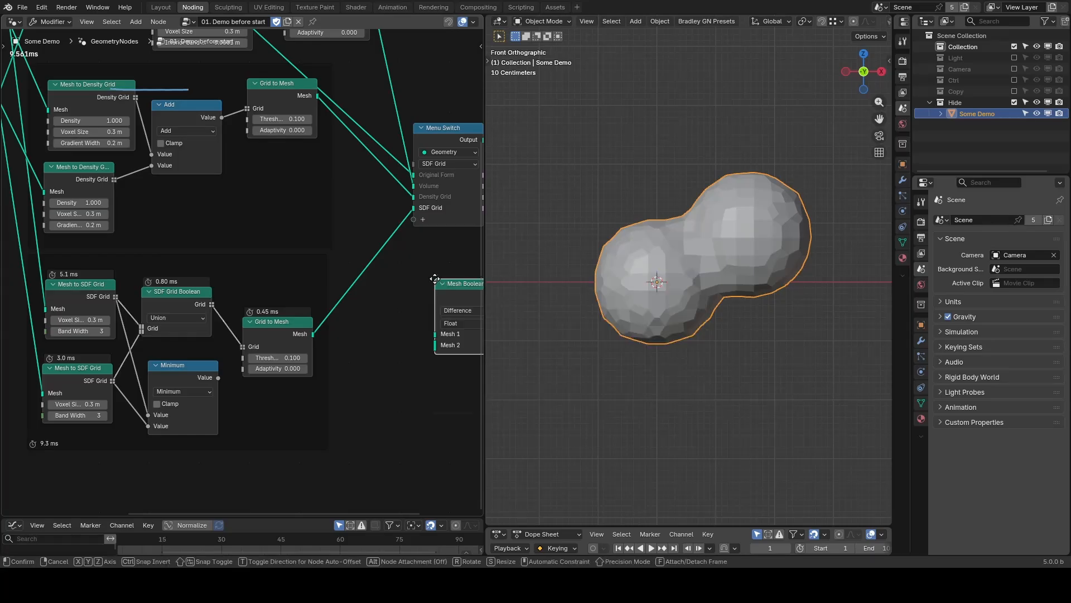
{"action": "left_click", "coordinate": [395, 308]}
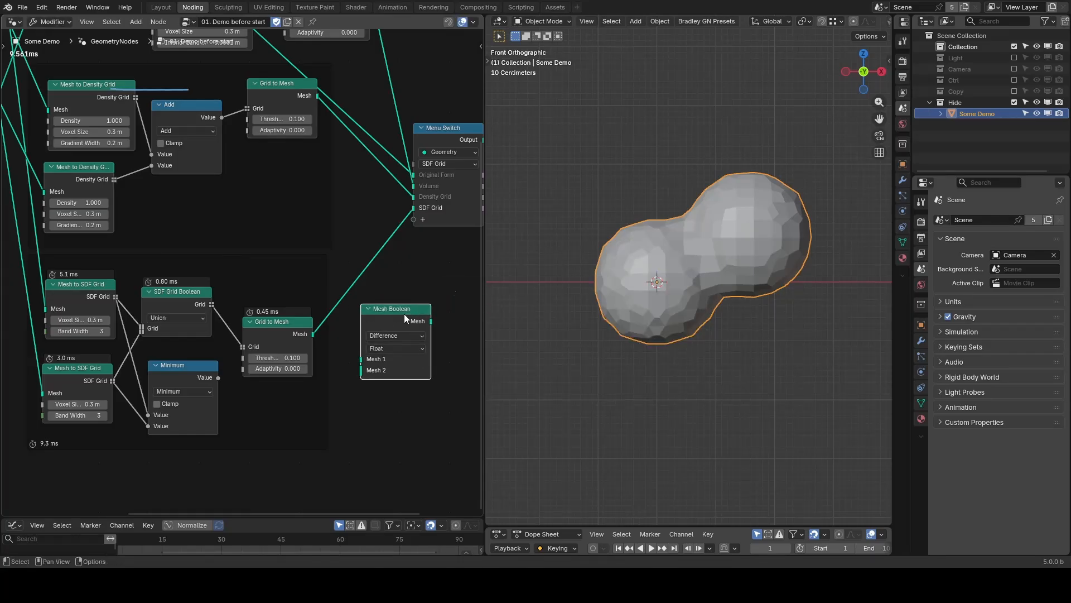
{"action": "mouse_move", "coordinate": [434, 286]}
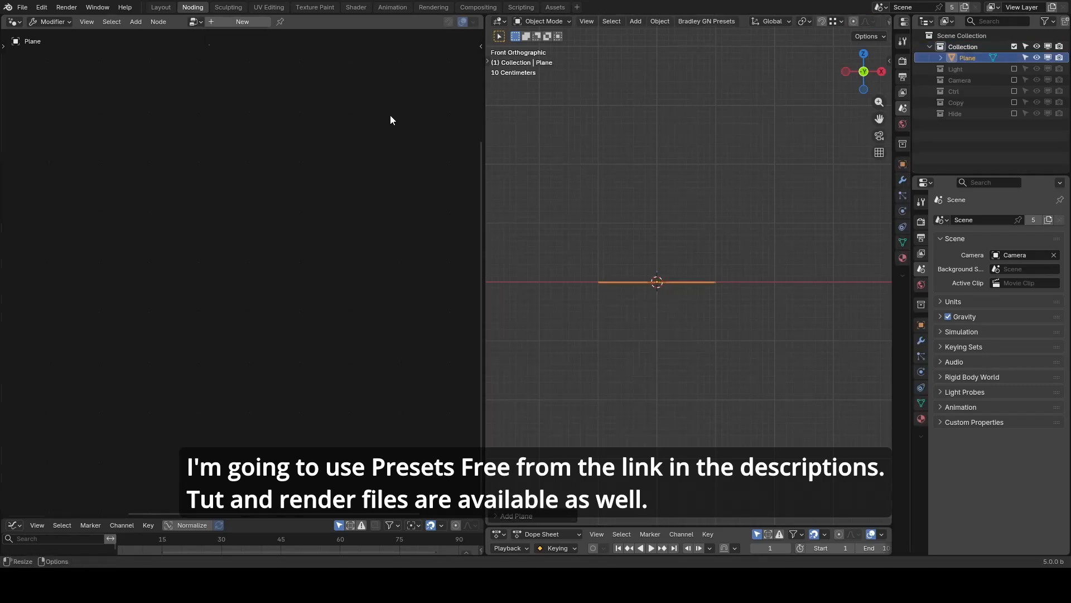
- Create a new Geometry Nodes tree on the Plane with only a Group Output
{"action": "left_click", "coordinate": [243, 21]}
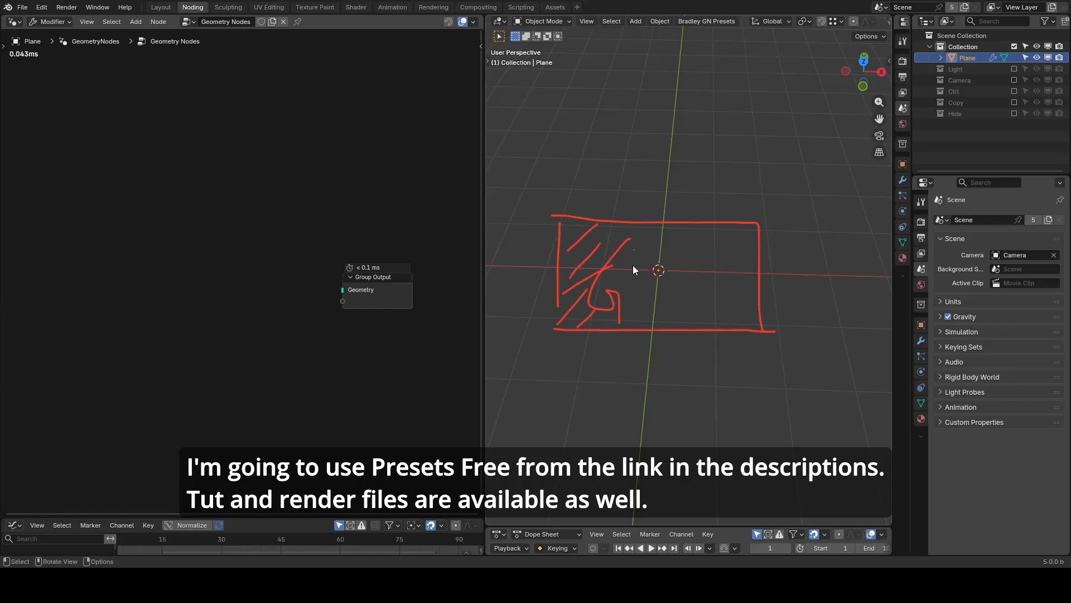
{"action": "mouse_move", "coordinate": [648, 293]}
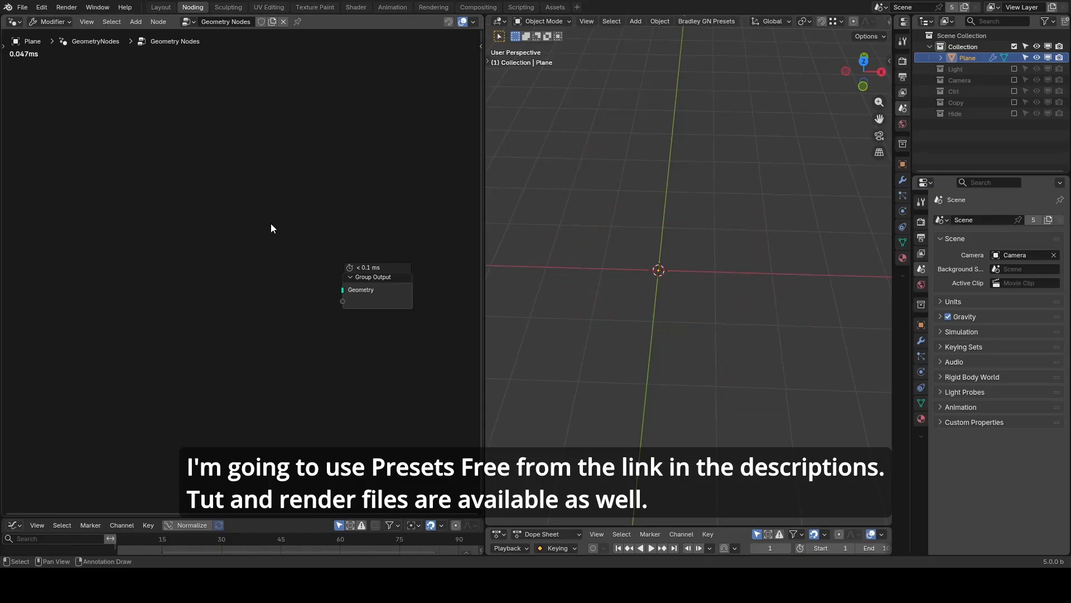
- Add a String to Curves node reading 'GEO' and extrude it with the G_Text Mesh preset
{"action": "type", "text": "string to c"}
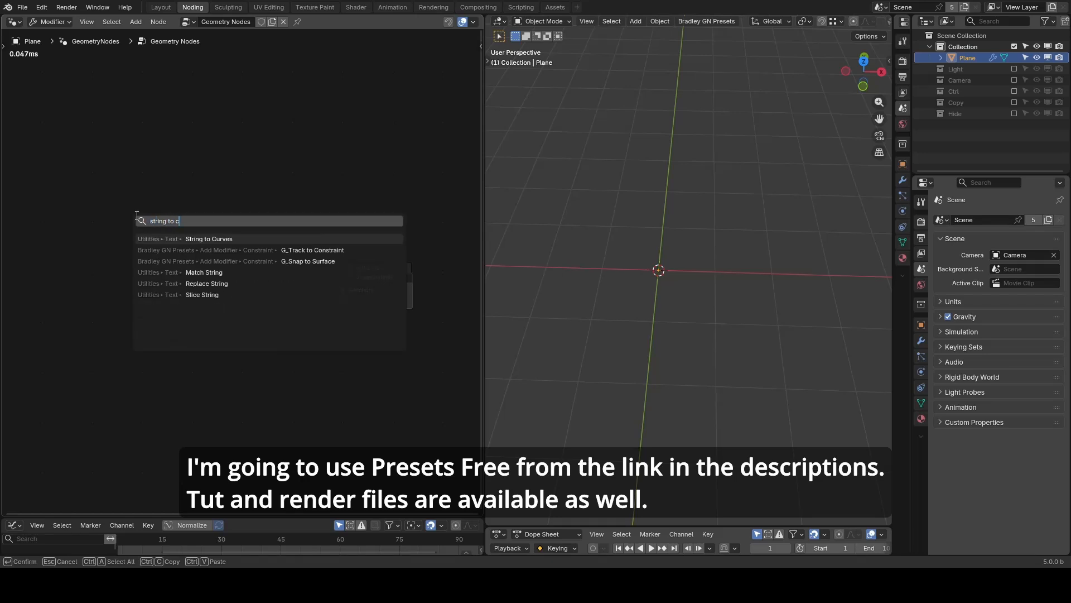
{"action": "left_click", "coordinate": [209, 239]}
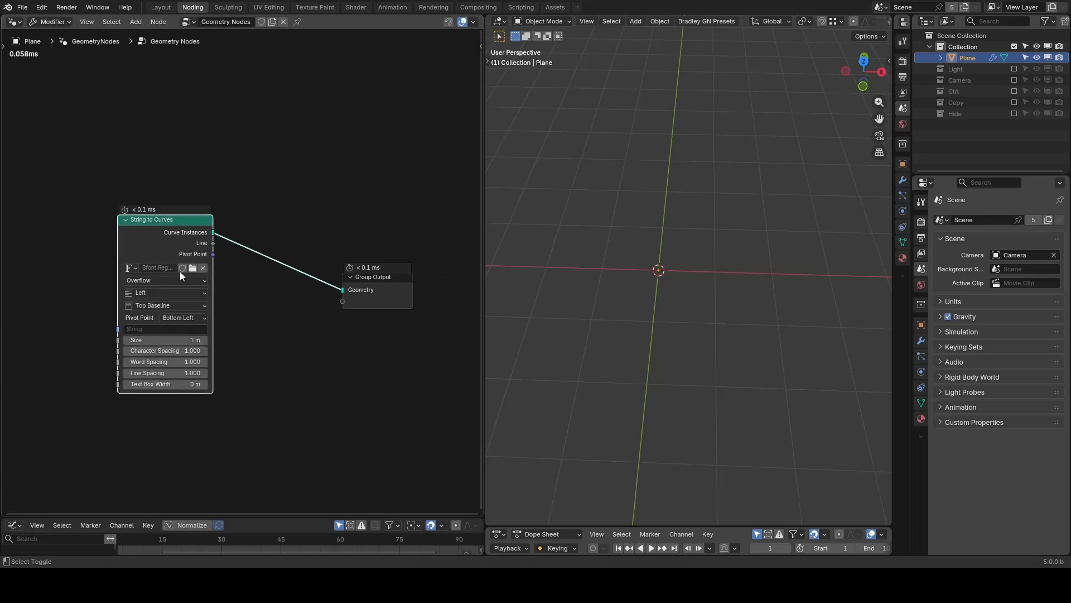
{"action": "type", "text": "GEO"}
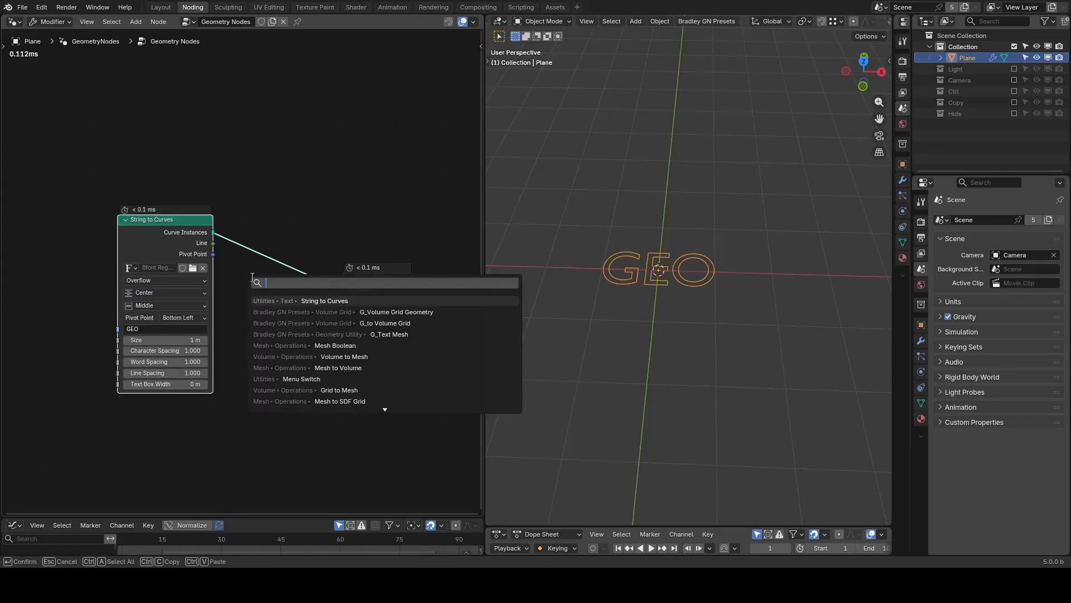
{"action": "left_click", "coordinate": [388, 334]}
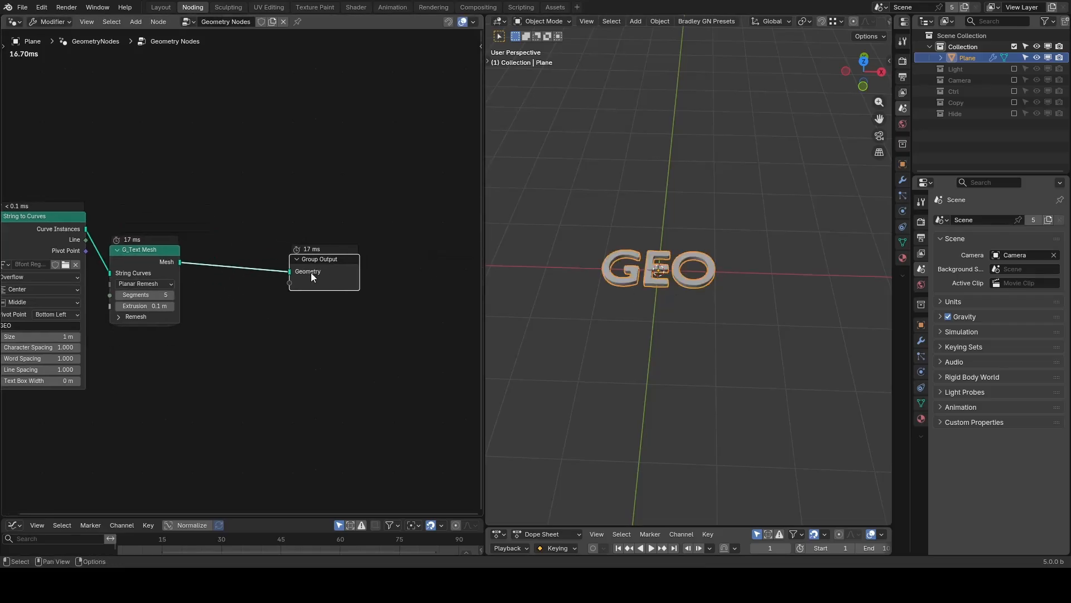
- Pass the text through G_to Volume Grid (SDF) and G_Volume Grid Geometry outputting Mesh
{"action": "type", "text": "tvg"}
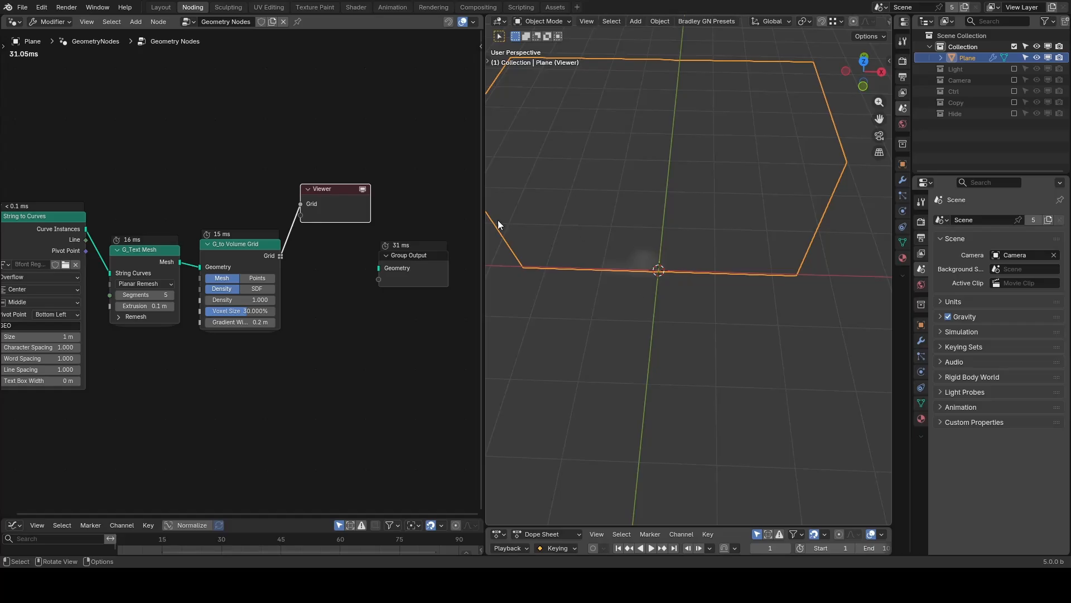
{"action": "type", "text": "vgg"}
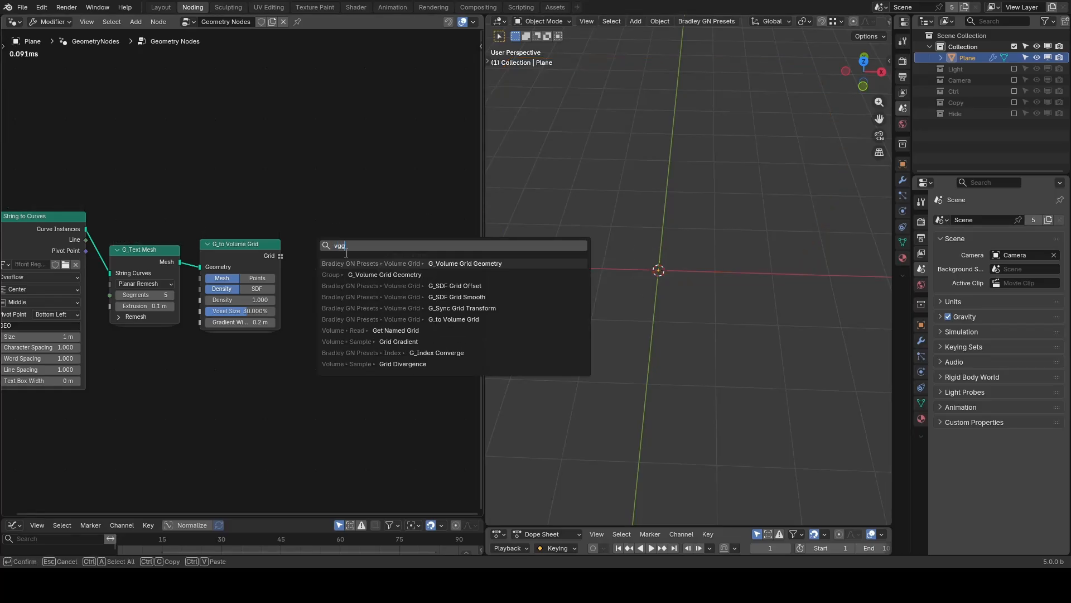
{"action": "left_click", "coordinate": [464, 263]}
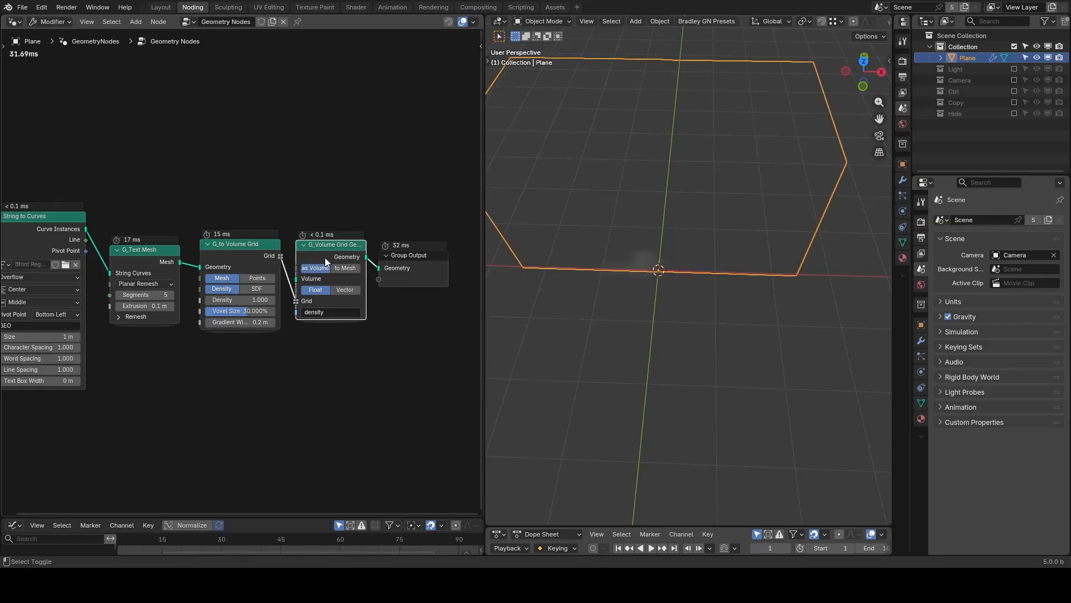
{"action": "left_click", "coordinate": [345, 267]}
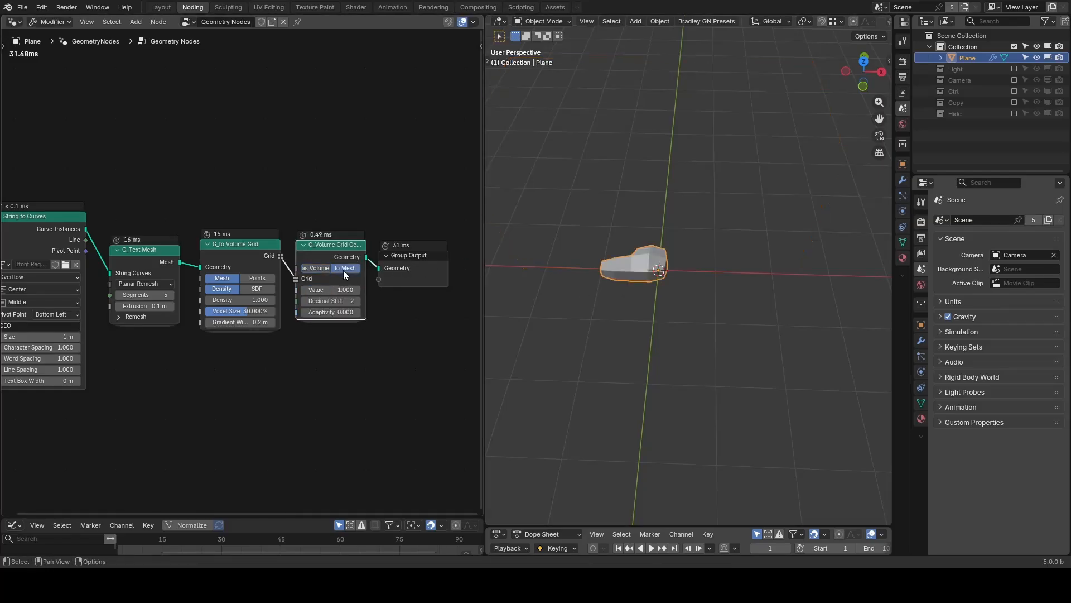
{"action": "mouse_move", "coordinate": [345, 266]}
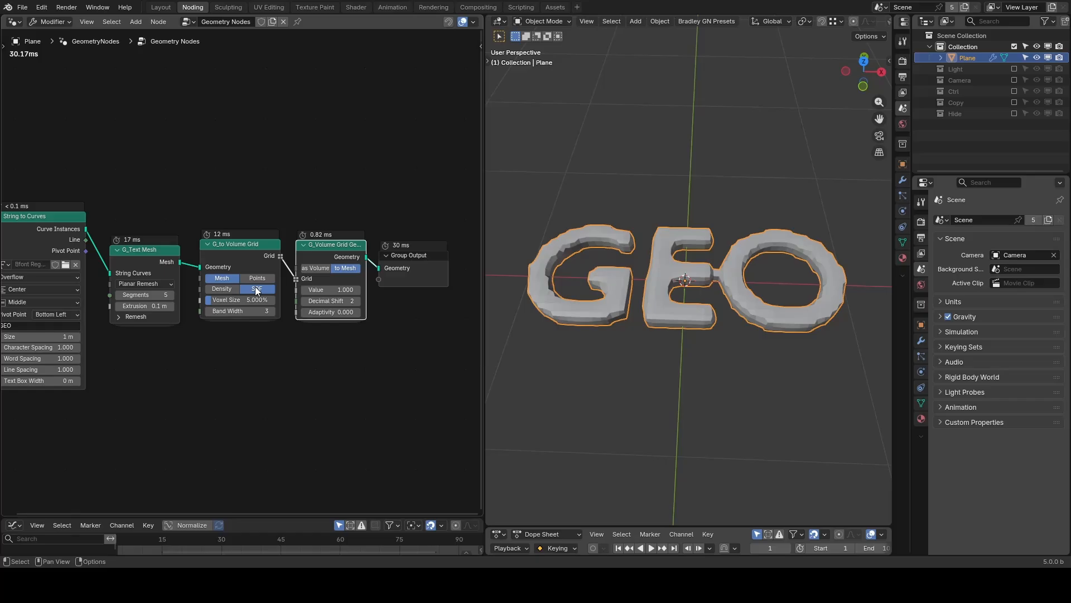
{"action": "double_click", "coordinate": [239, 299]}
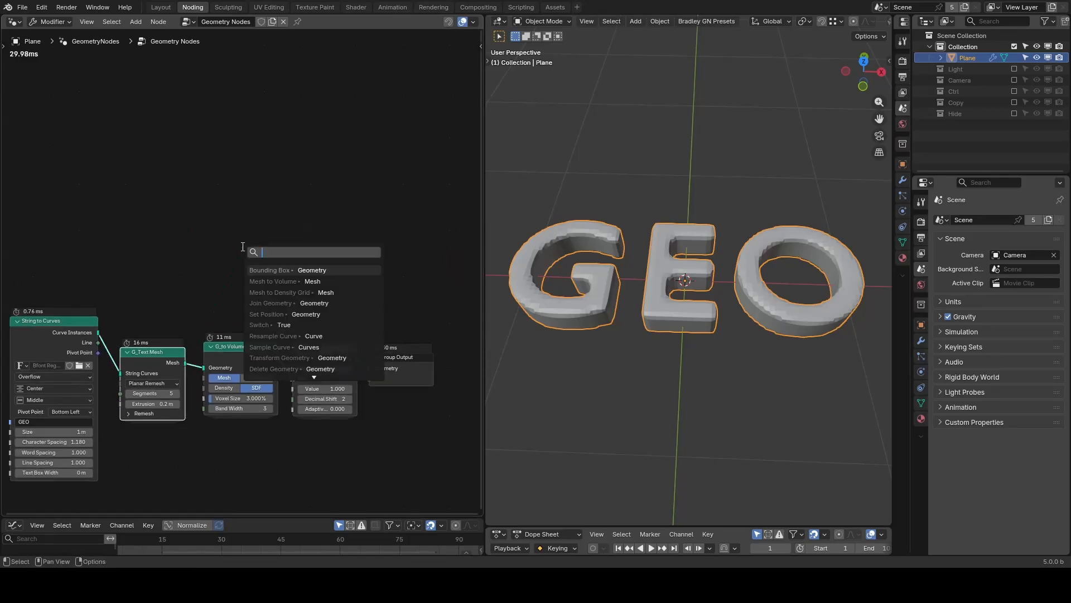
- Add a Bounding Box around the text and a Transform Geometry node to resize it
{"action": "left_click", "coordinate": [270, 269]}
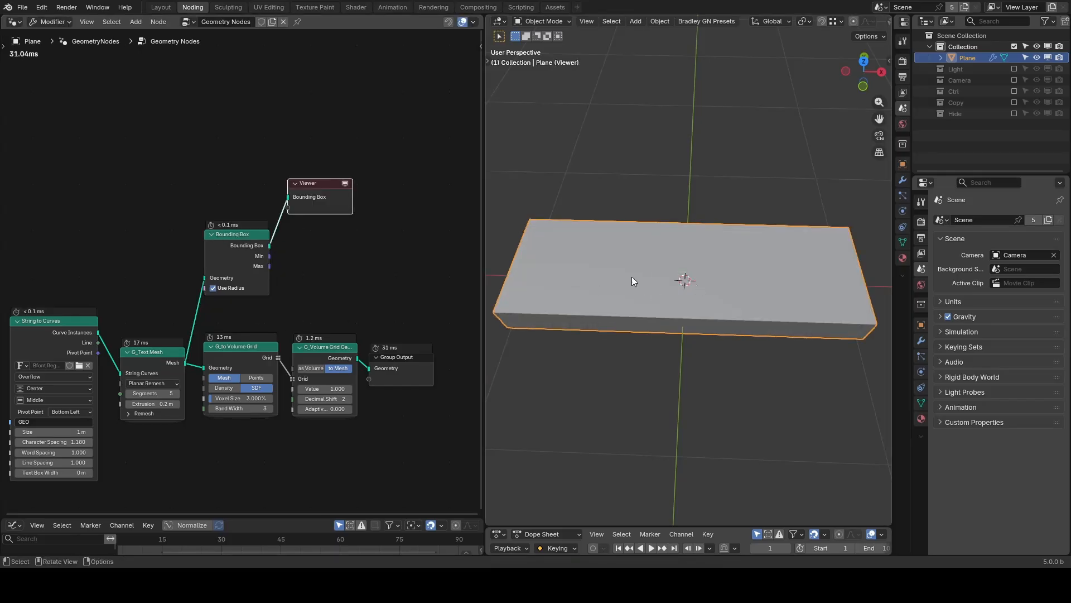
{"action": "type", "text": "tran"}
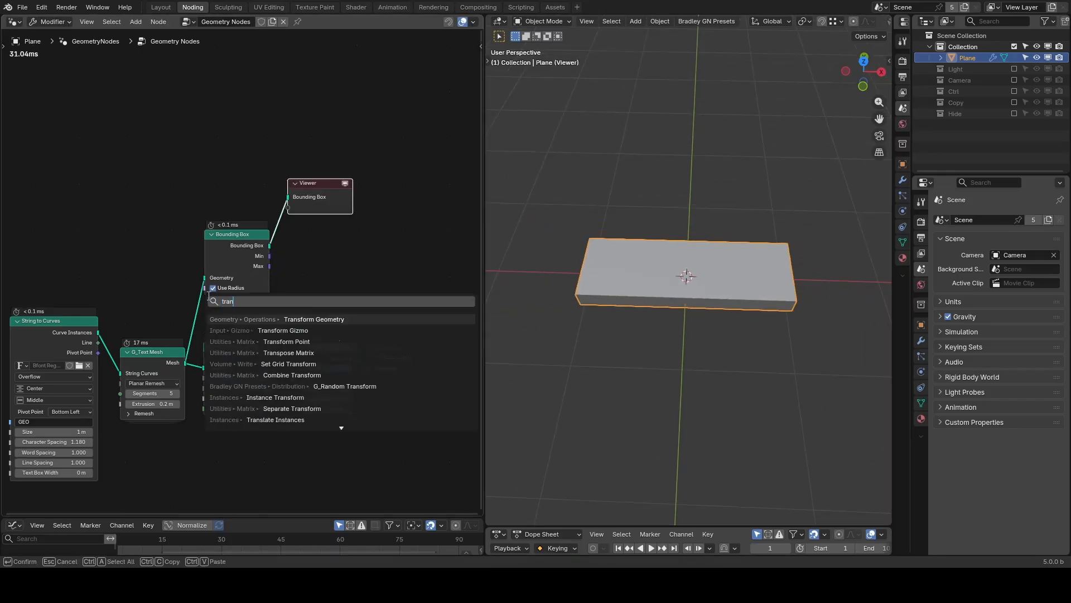
{"action": "left_click", "coordinate": [314, 319]}
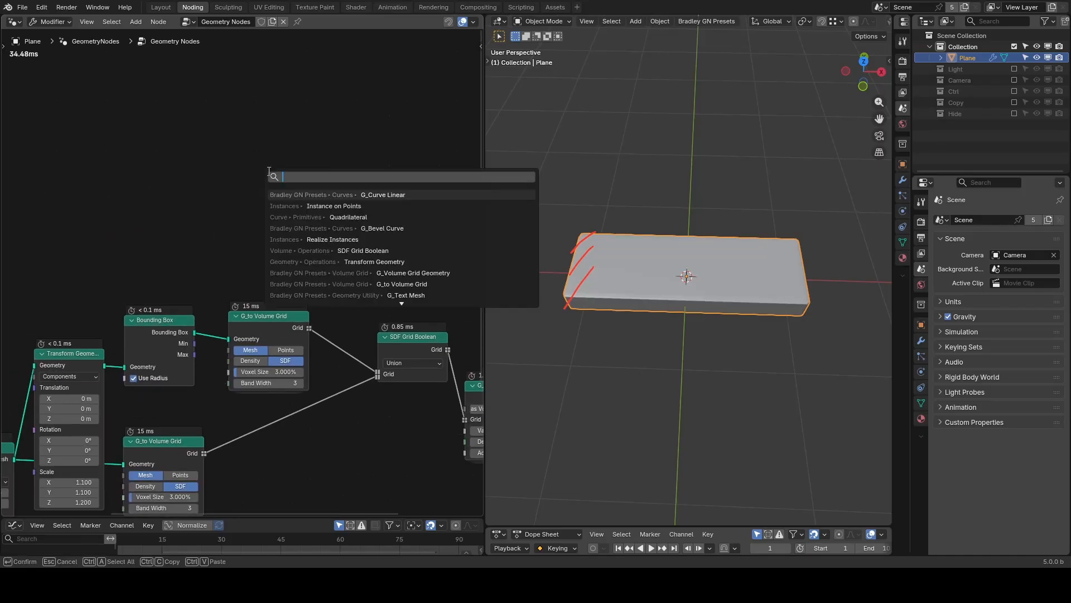
- Instance G_Curve Linear lines on points and thicken their quadrilateral bevel profile into slabs
{"action": "left_click", "coordinate": [382, 194]}
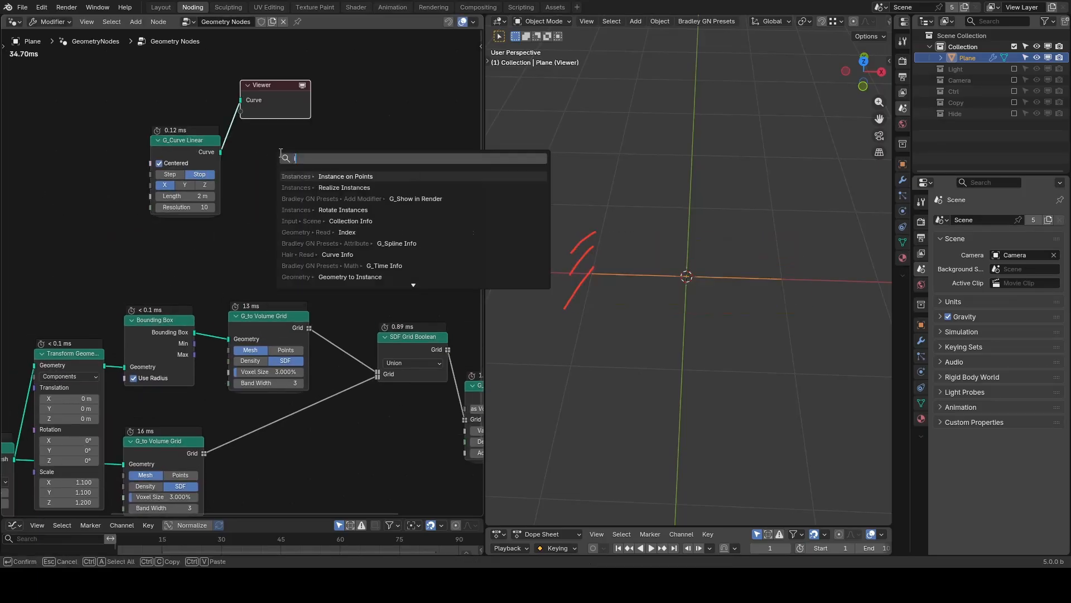
{"action": "left_click", "coordinate": [345, 176]}
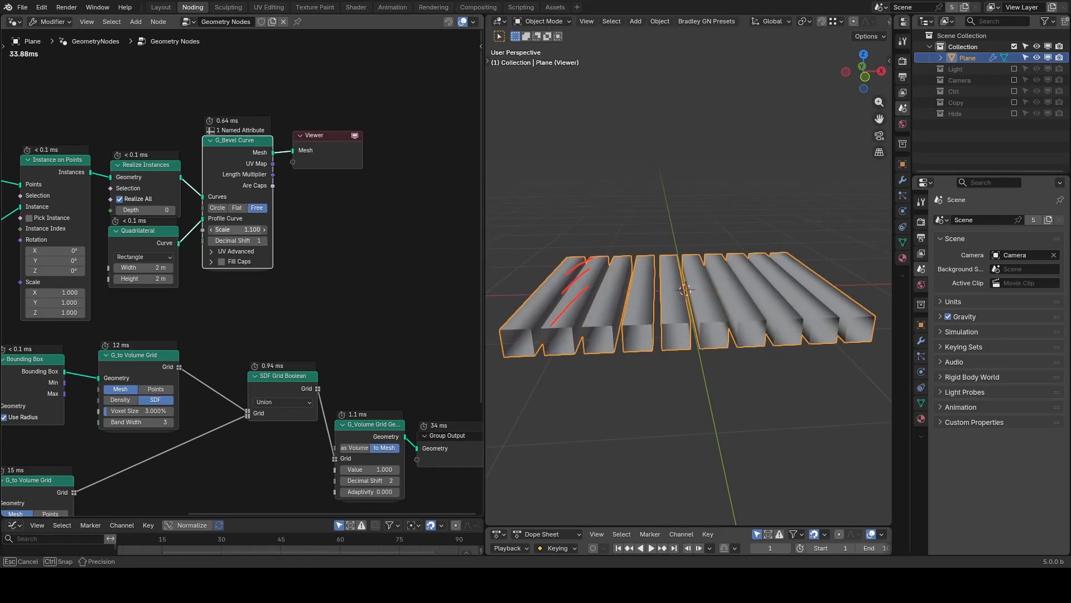
{"action": "left_click_drag", "start_coordinate": [237, 228], "coordinate": [263, 229]}
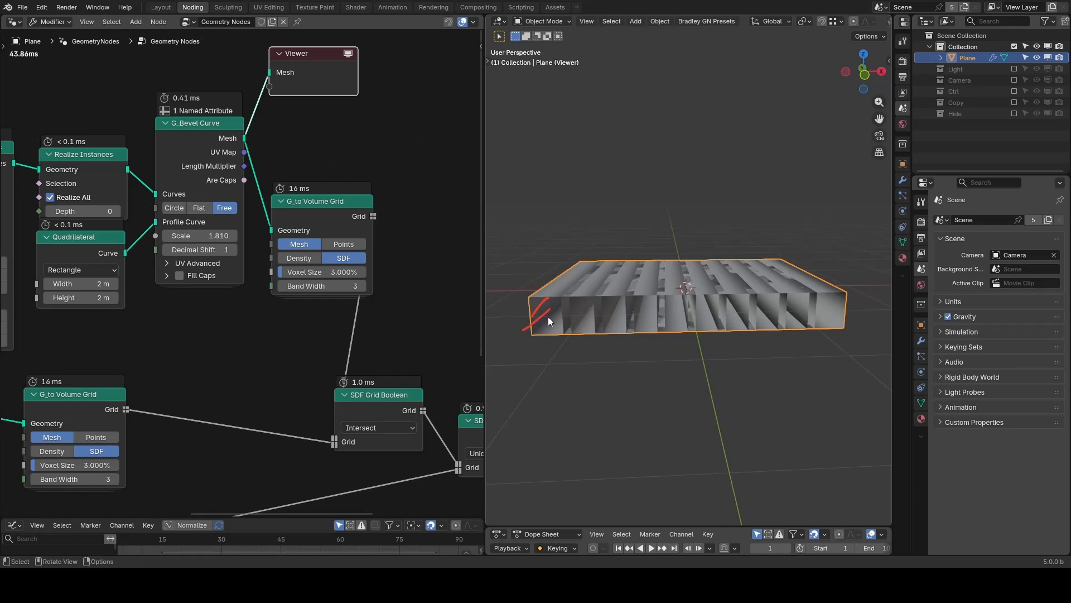
- Enable Fill Caps on the beveled slats so the intersected slab ends are closed
{"action": "left_click", "coordinate": [180, 275]}
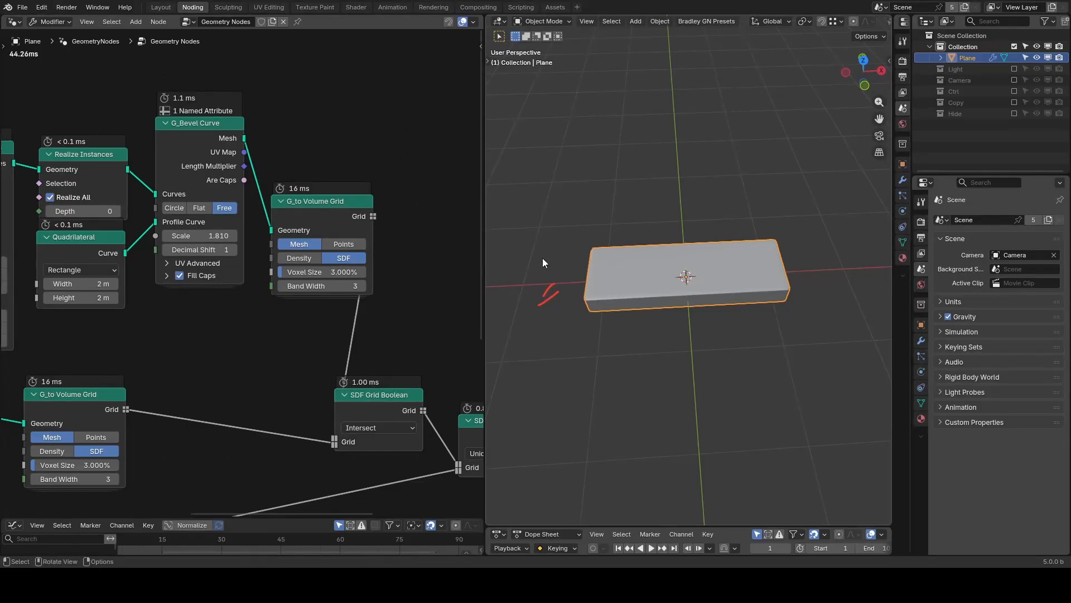
{"action": "mouse_move", "coordinate": [328, 436]}
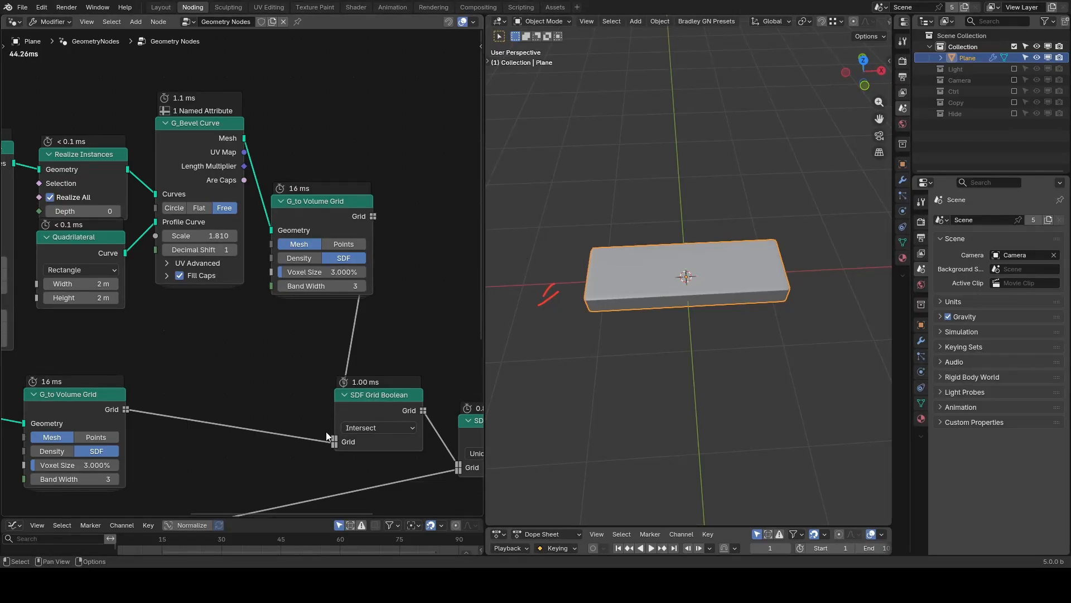
{"action": "mouse_move", "coordinate": [341, 352]}
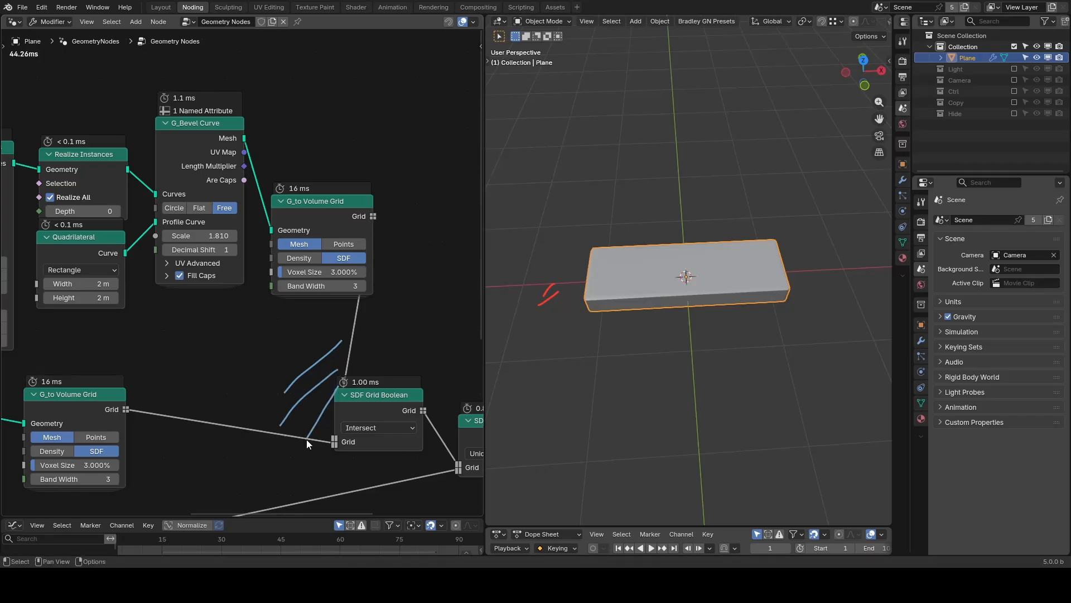
{"action": "mouse_move", "coordinate": [355, 360]}
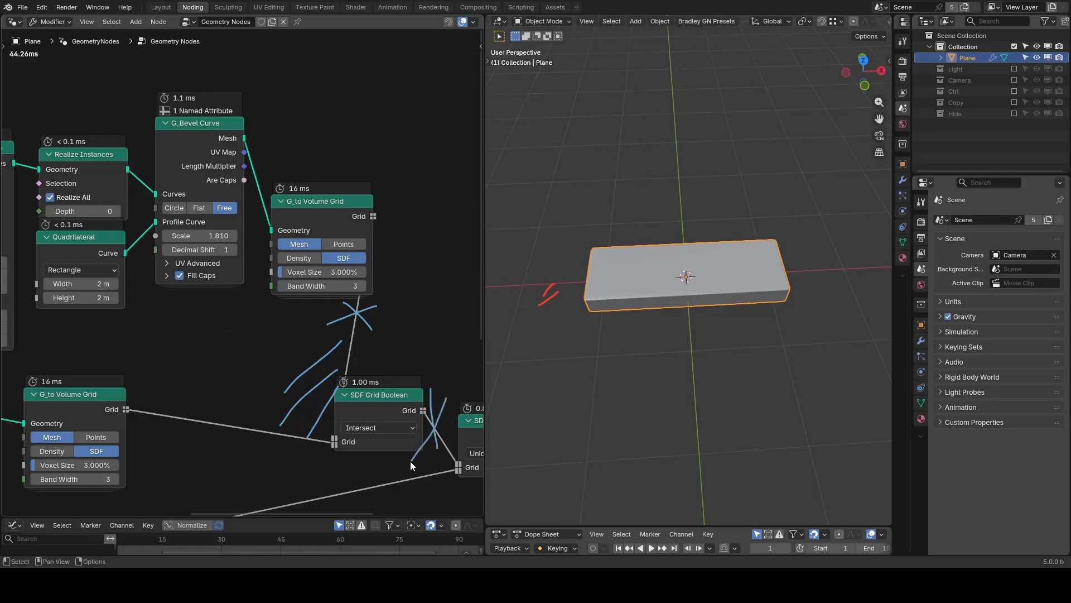
{"action": "mouse_move", "coordinate": [427, 342]}
{"action": "type", "text": "t"}
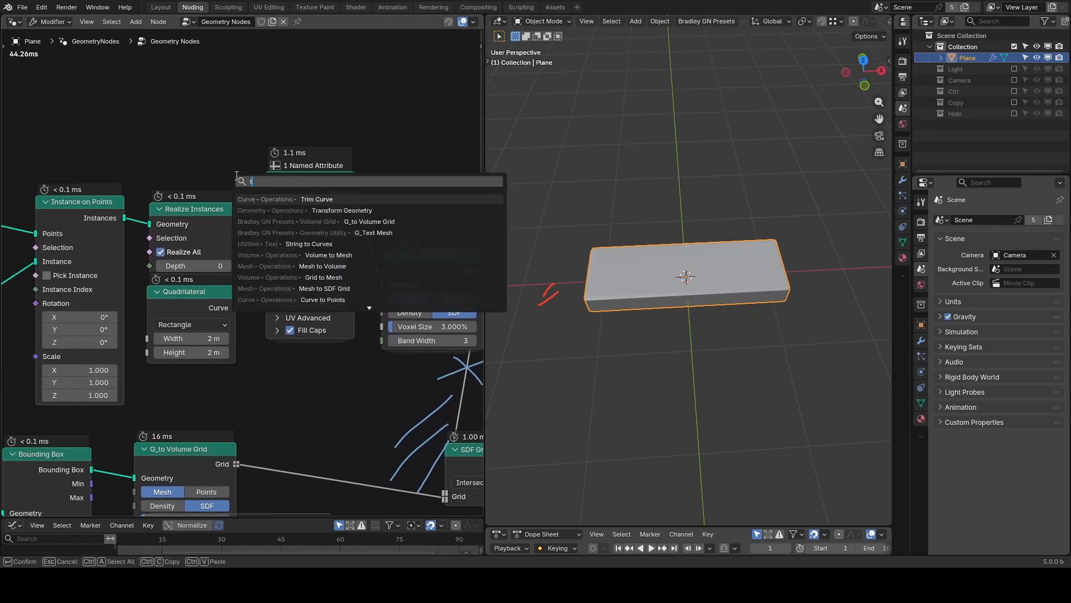
- Insert a Trim Curve node between Realize Instances and G_Bevel Curve
{"action": "left_click", "coordinate": [315, 199]}
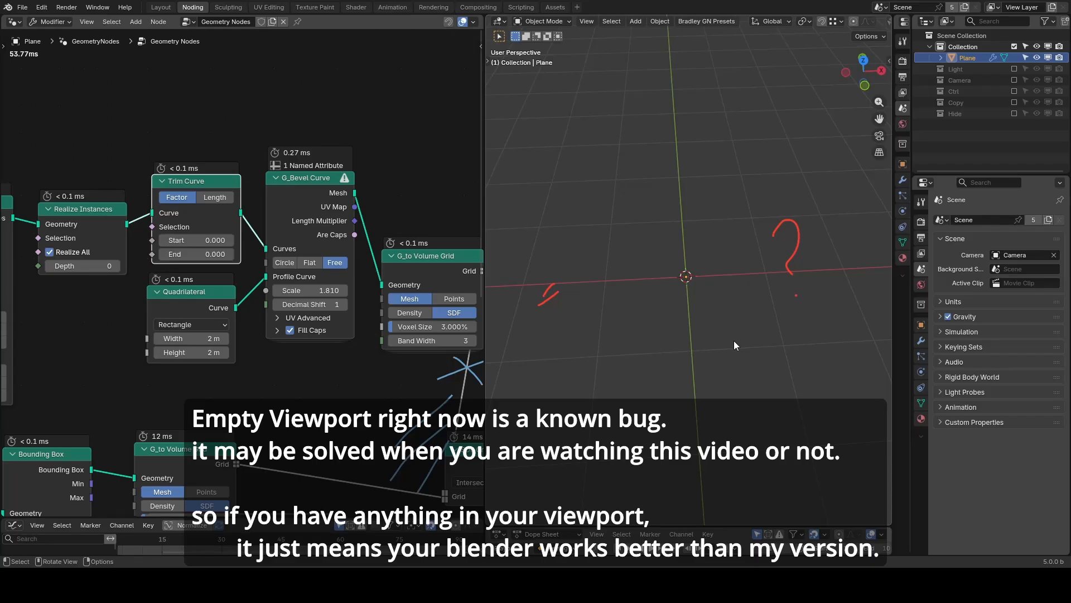
{"action": "mouse_move", "coordinate": [704, 336]}
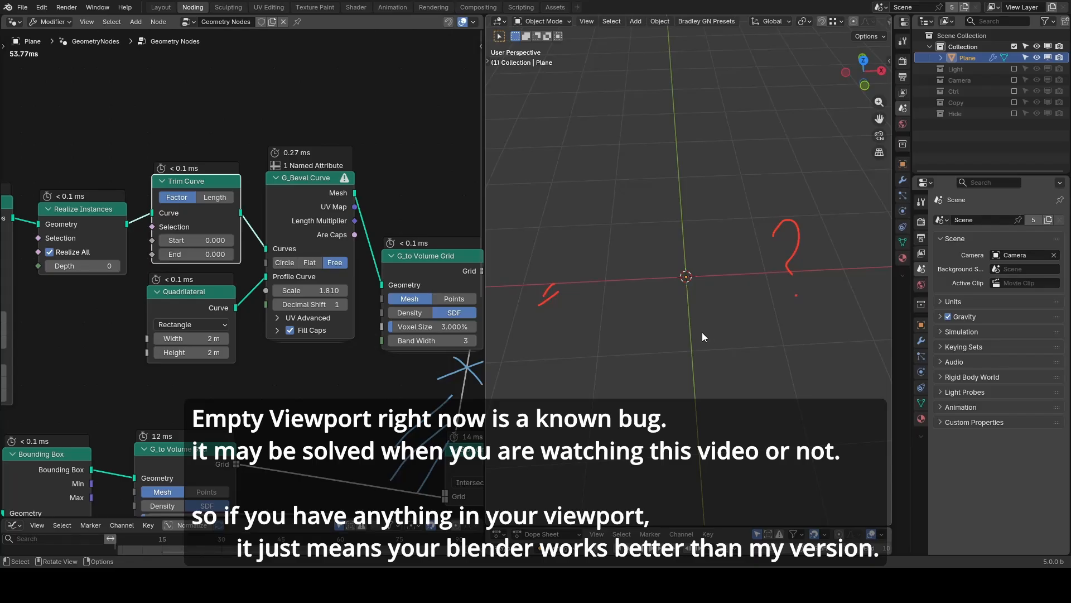
{"action": "mouse_move", "coordinate": [659, 321]}
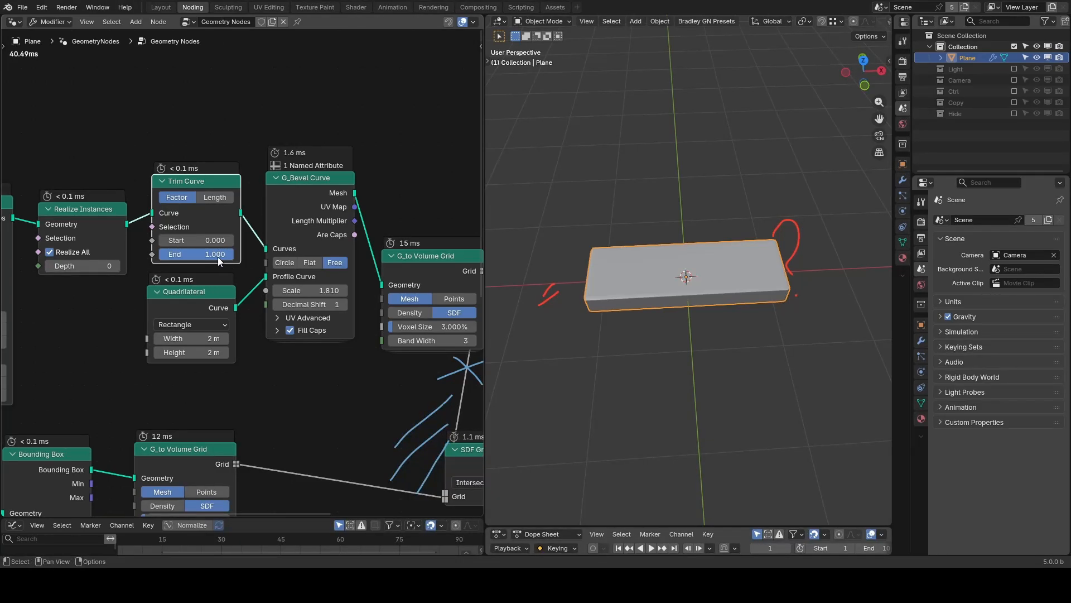
{"action": "mouse_move", "coordinate": [176, 253]}
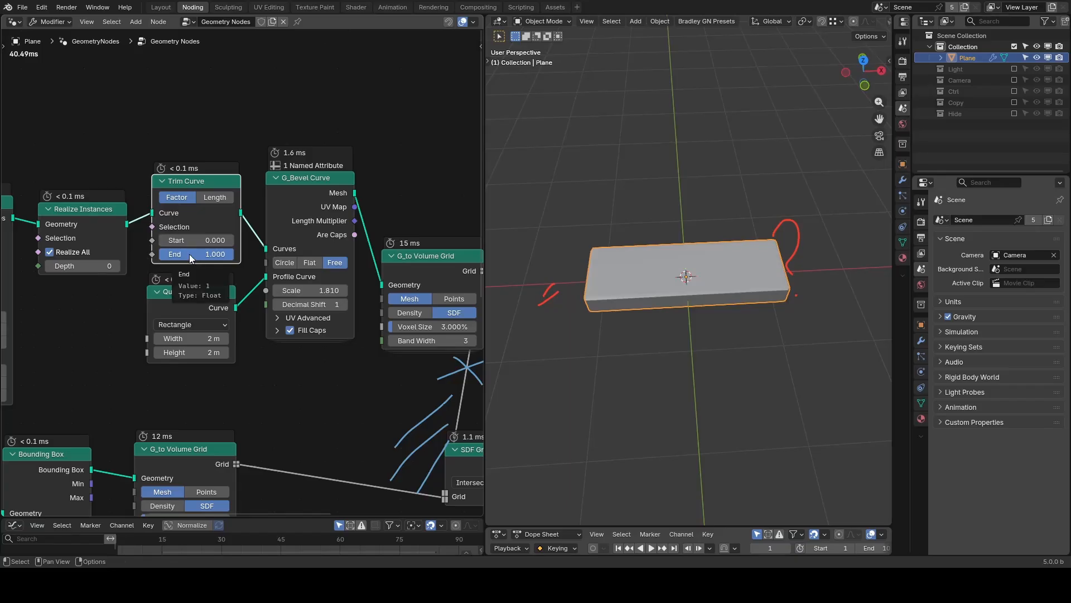
- Add a Reverse Curve node and set G_Delay Falloff to Duration 125, Step Interval 5.0
{"action": "type", "text": "reverse"}
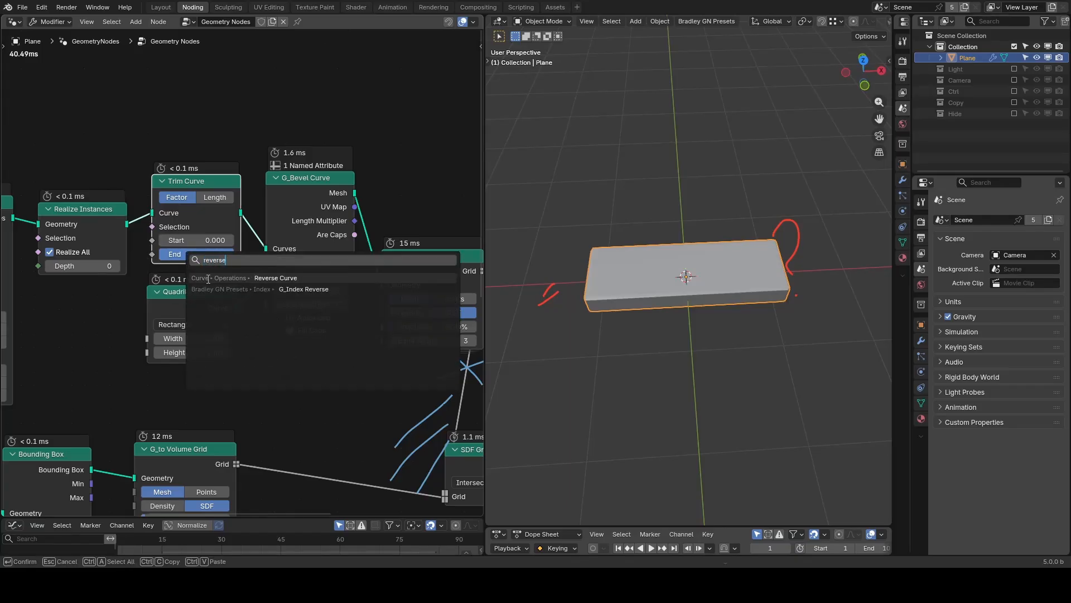
{"action": "left_click", "coordinate": [275, 278]}
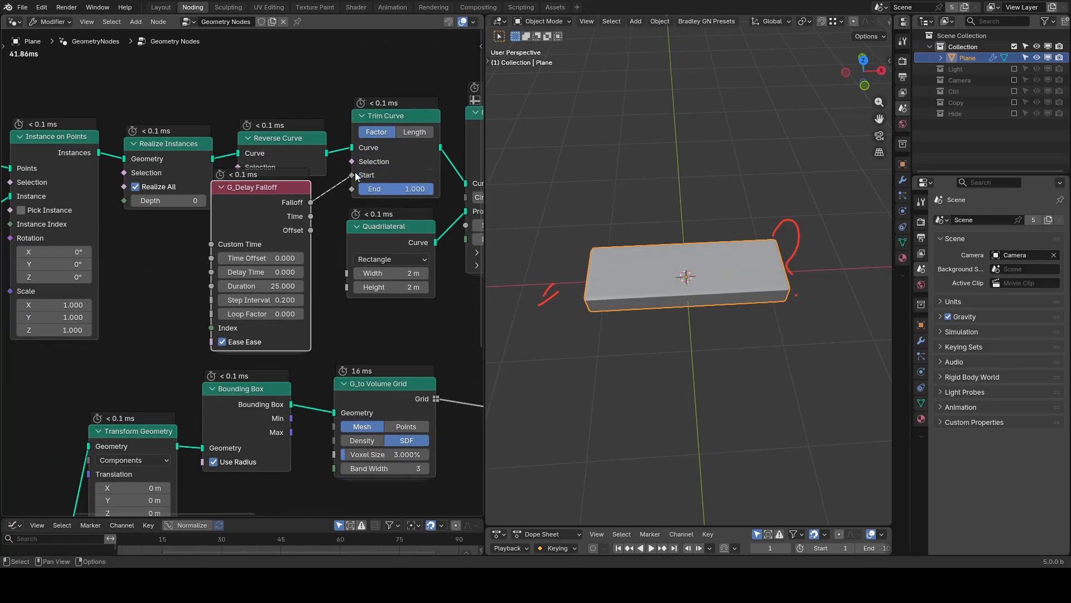
{"action": "left_click", "coordinate": [650, 547]}
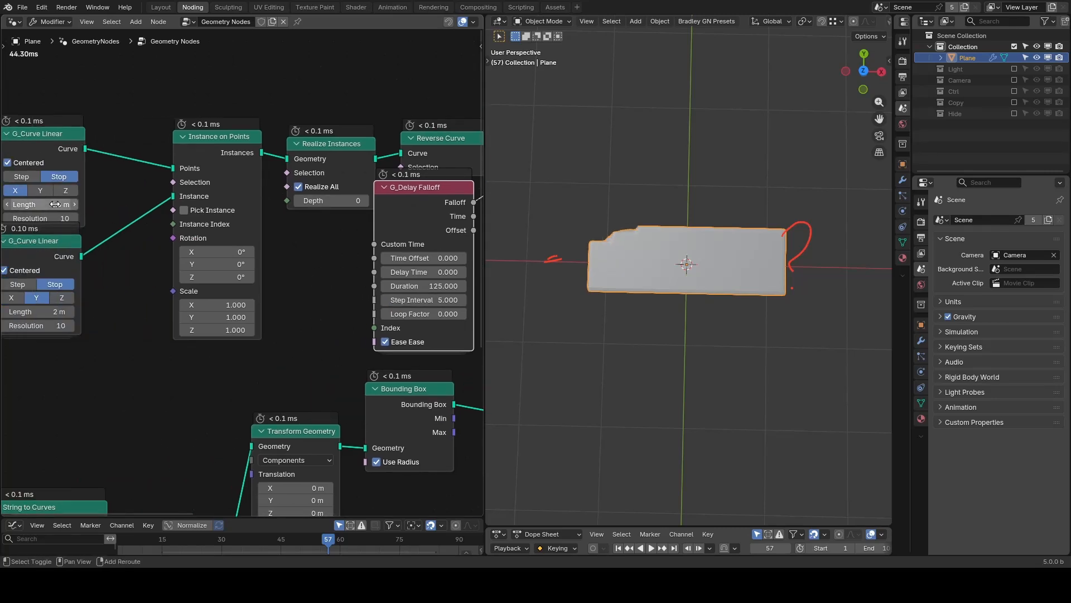
- Scale the GEO text's Transform Geometry to 1.04 on X/Y/Z
{"action": "left_click_drag", "start_coordinate": [42, 203], "coordinate": [34, 203]}
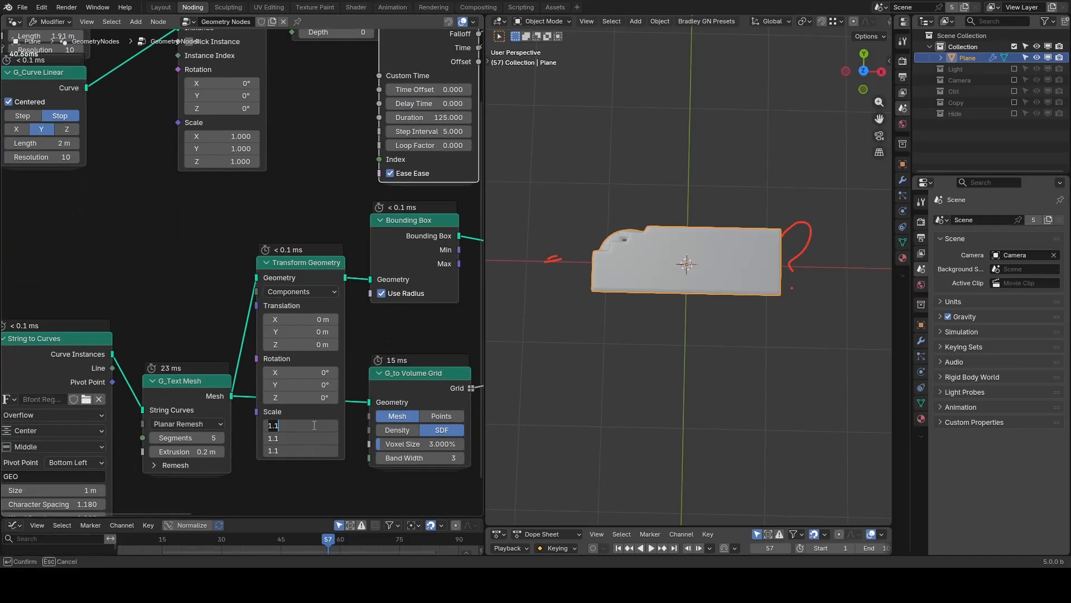
{"action": "type", "text": "1.040"}
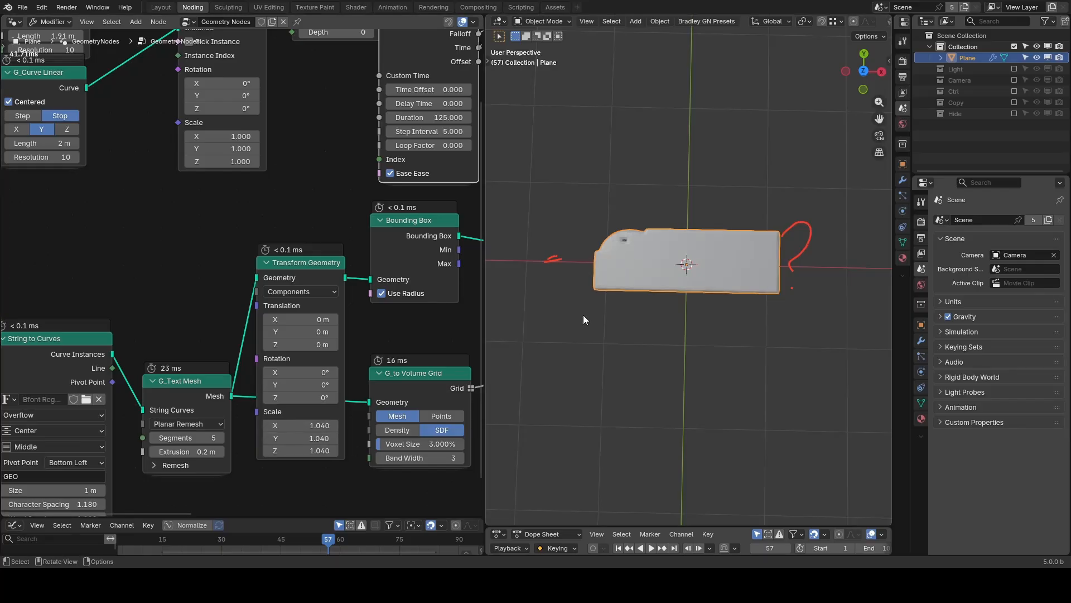
{"action": "left_click", "coordinate": [649, 547]}
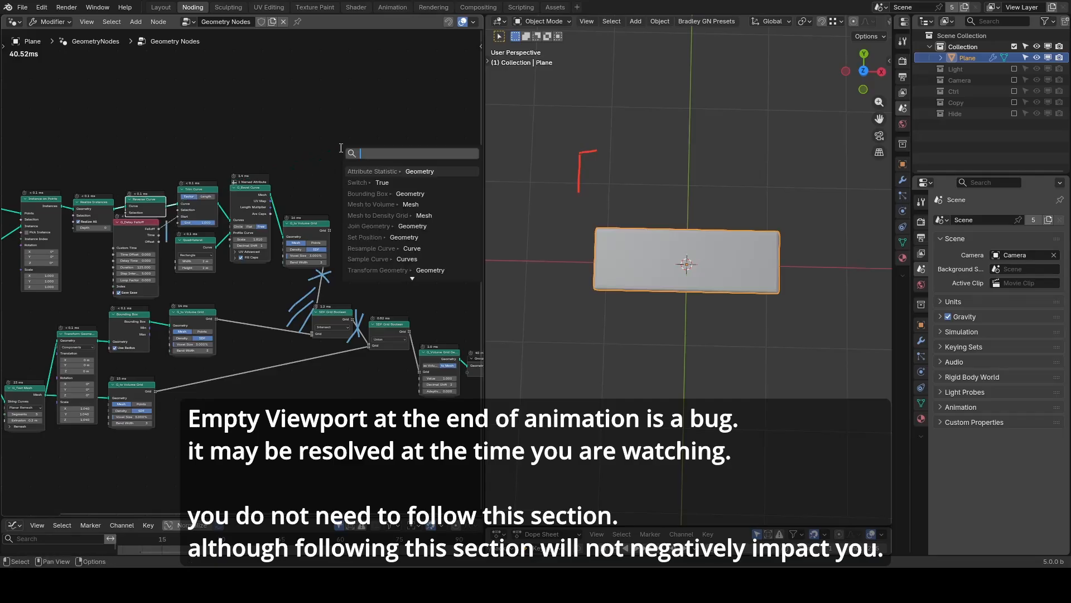
- Add an Attribute Statistic and an Equal compare to detect when the reveal has finished
{"action": "left_click", "coordinate": [373, 171]}
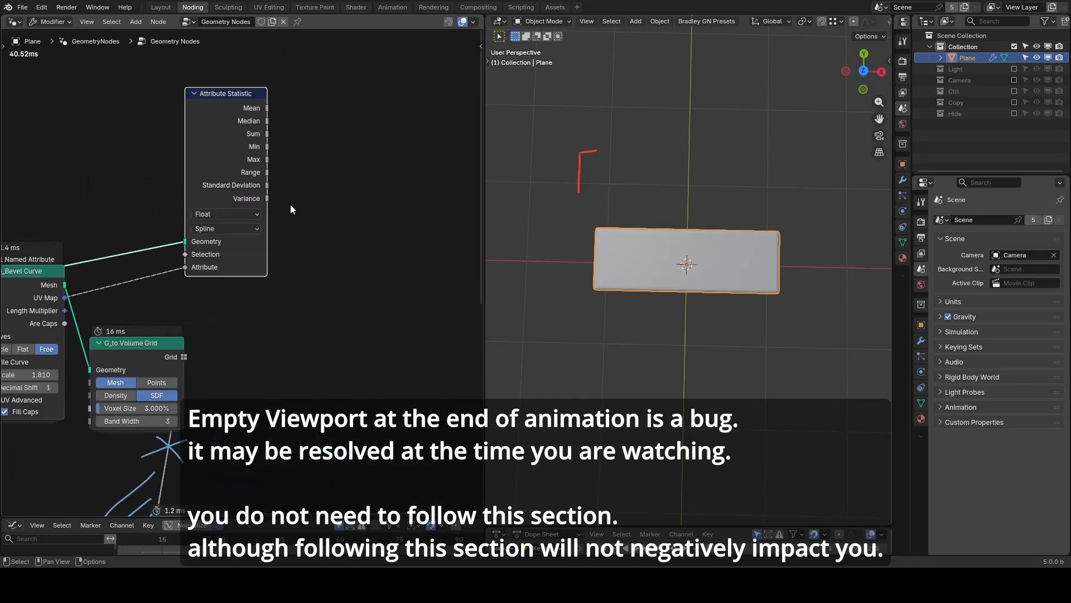
{"action": "type", "text": "equal"}
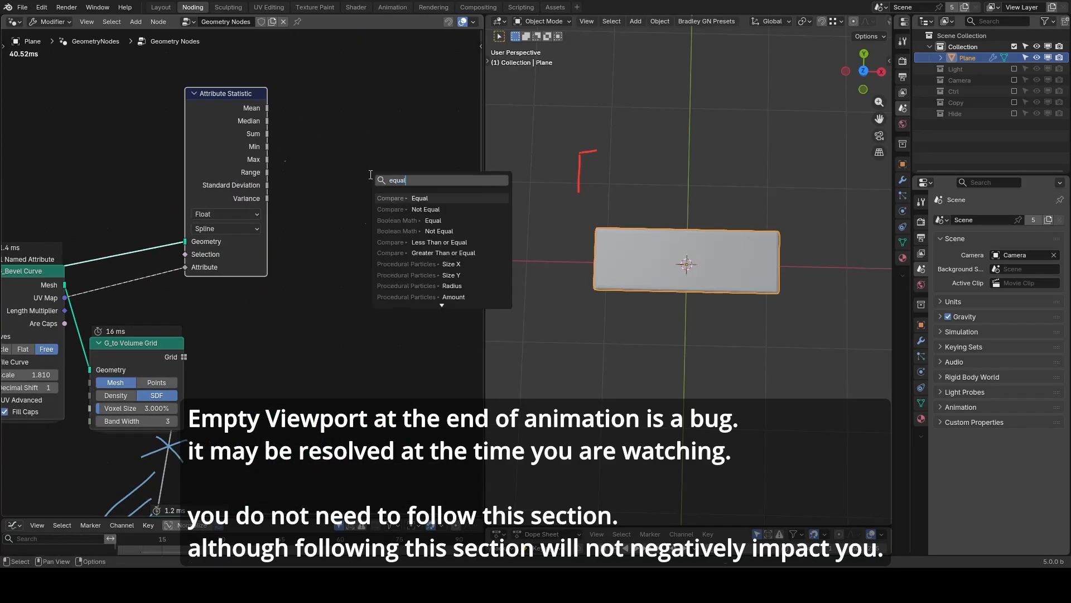
{"action": "left_click", "coordinate": [420, 197]}
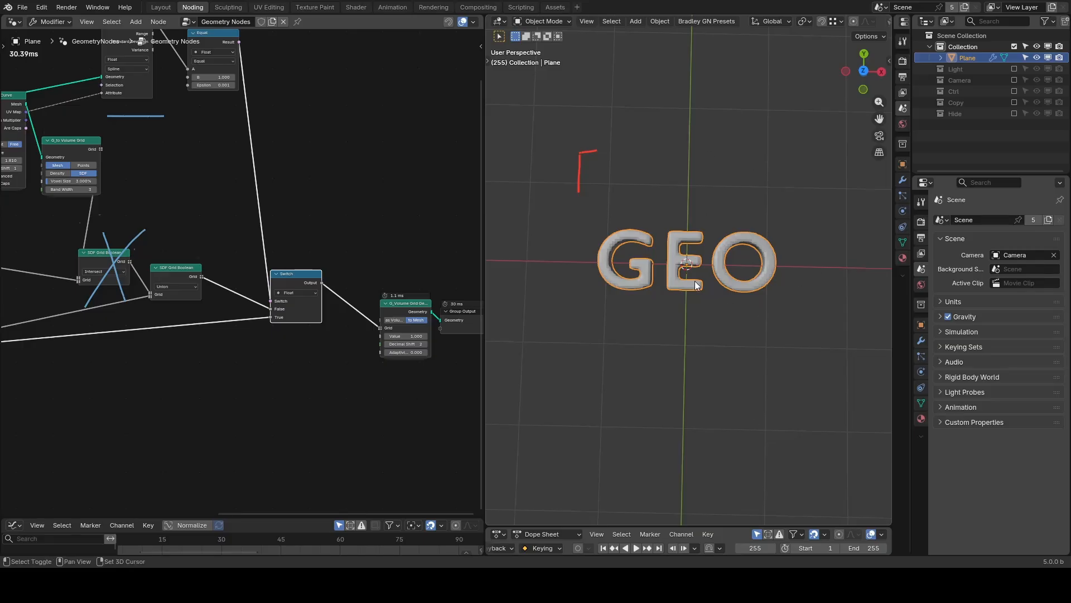
- Play and pause the animation to check the switch to the full GEO text
{"action": "left_click", "coordinate": [634, 547]}
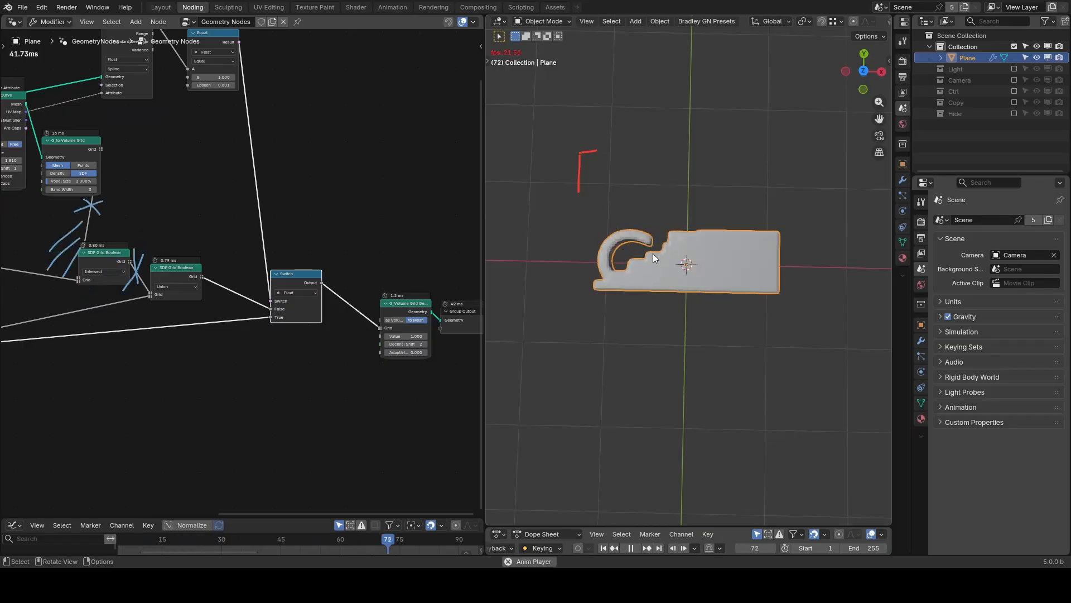
{"action": "left_click", "coordinate": [633, 546]}
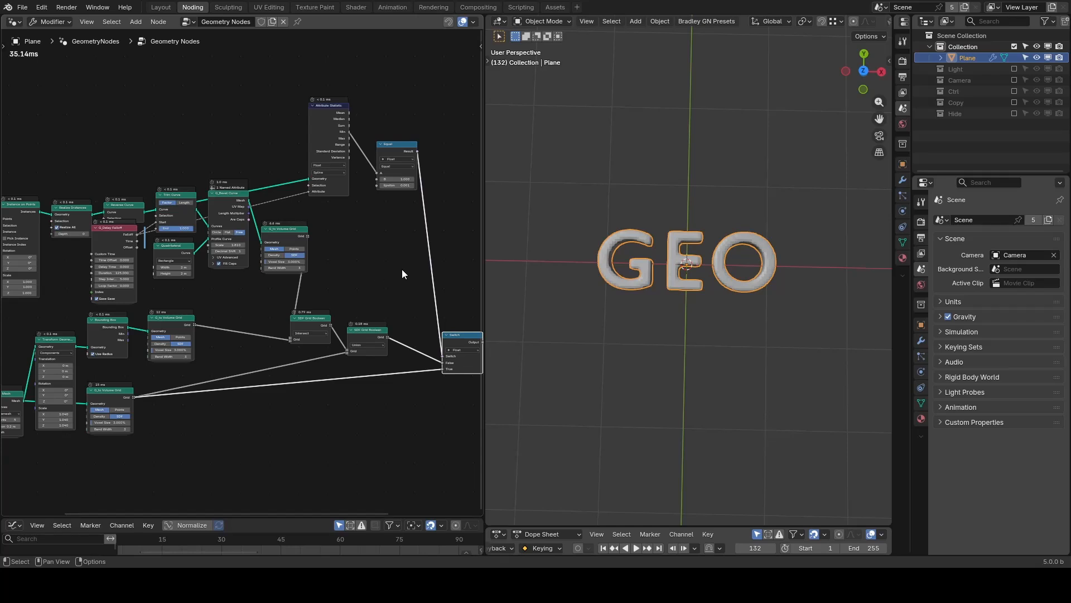
{"action": "mouse_move", "coordinate": [383, 277]}
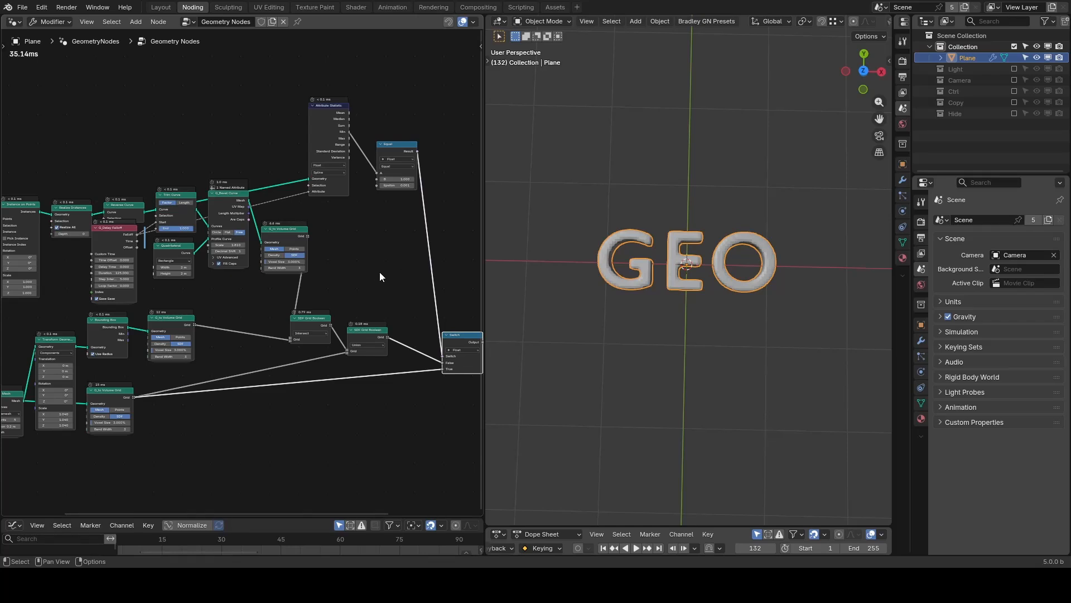
{"action": "mouse_move", "coordinate": [71, 104]}
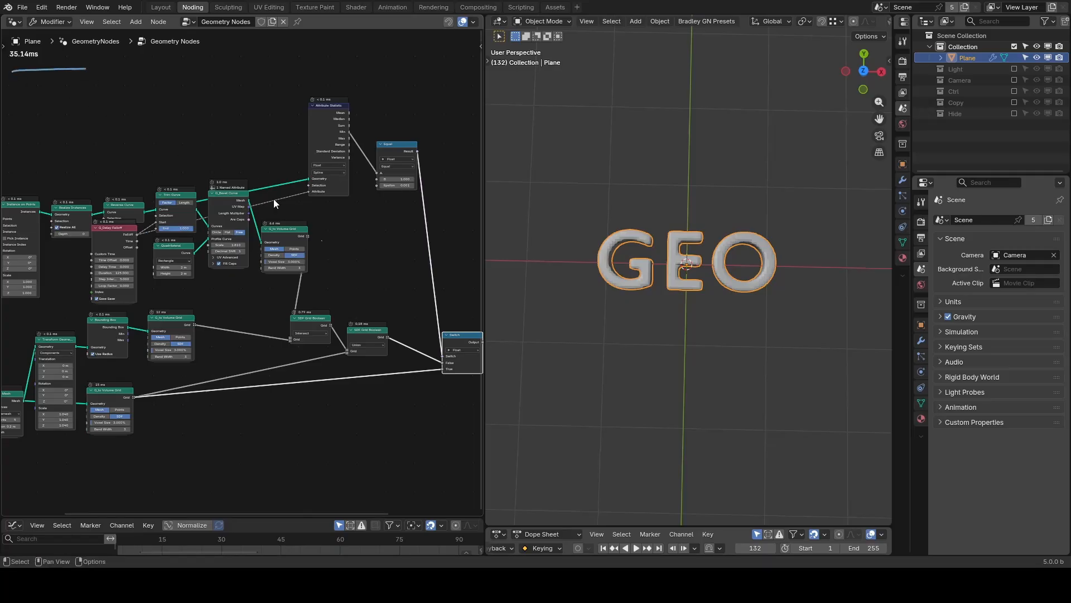
{"action": "mouse_move", "coordinate": [403, 260]}
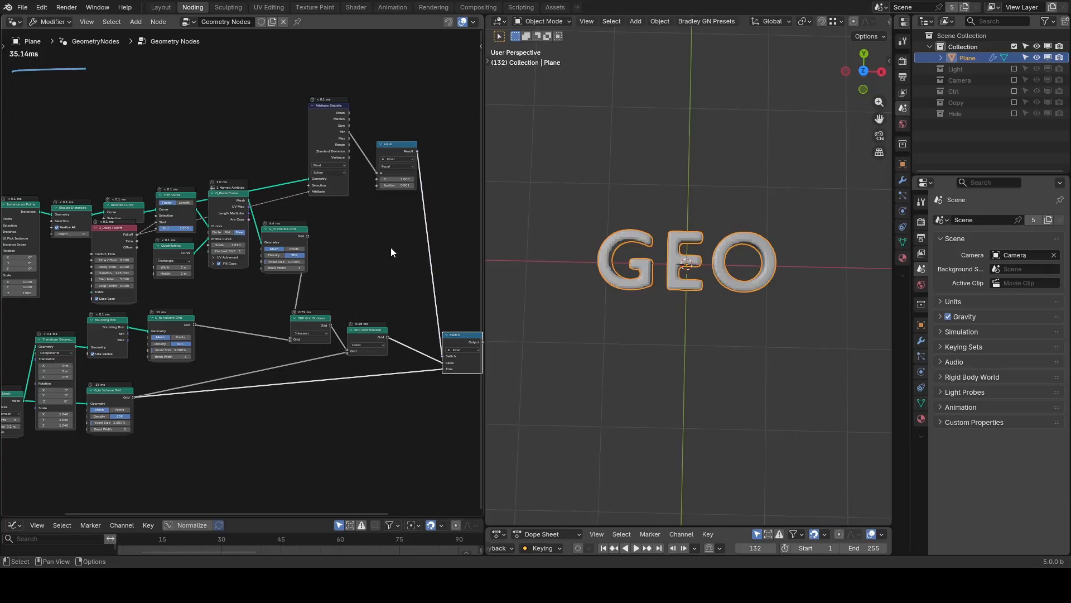
{"action": "mouse_move", "coordinate": [372, 260]}
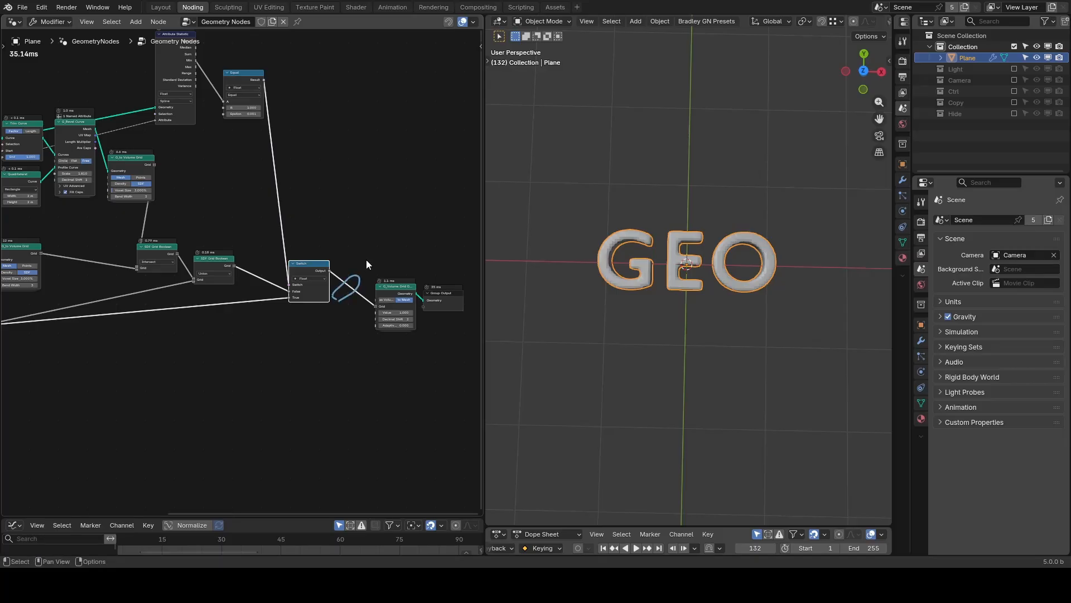
{"action": "mouse_move", "coordinate": [653, 250]}
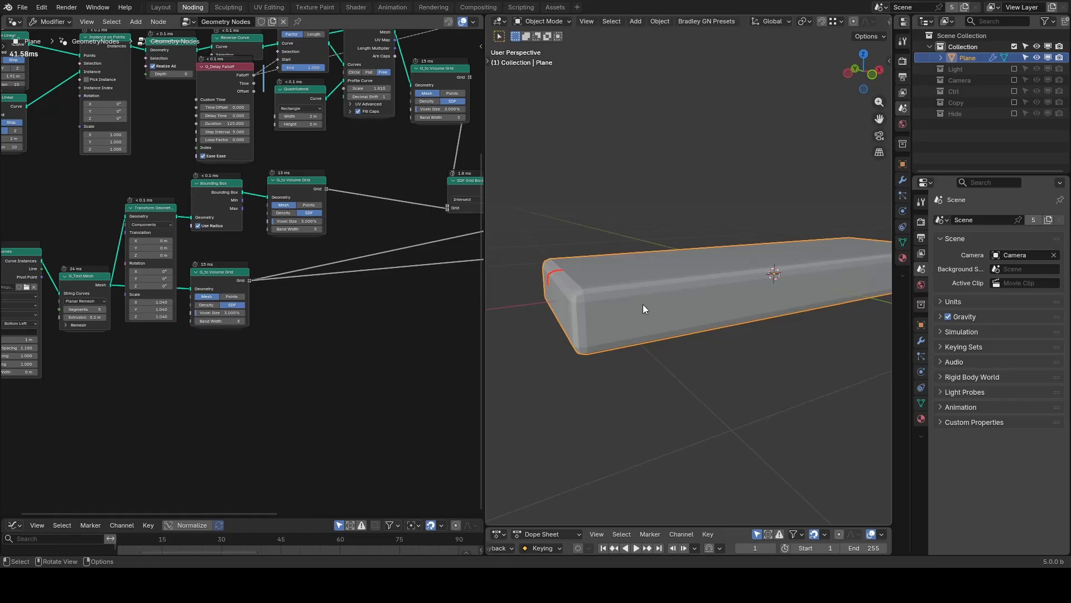
{"action": "mouse_move", "coordinate": [638, 300]}
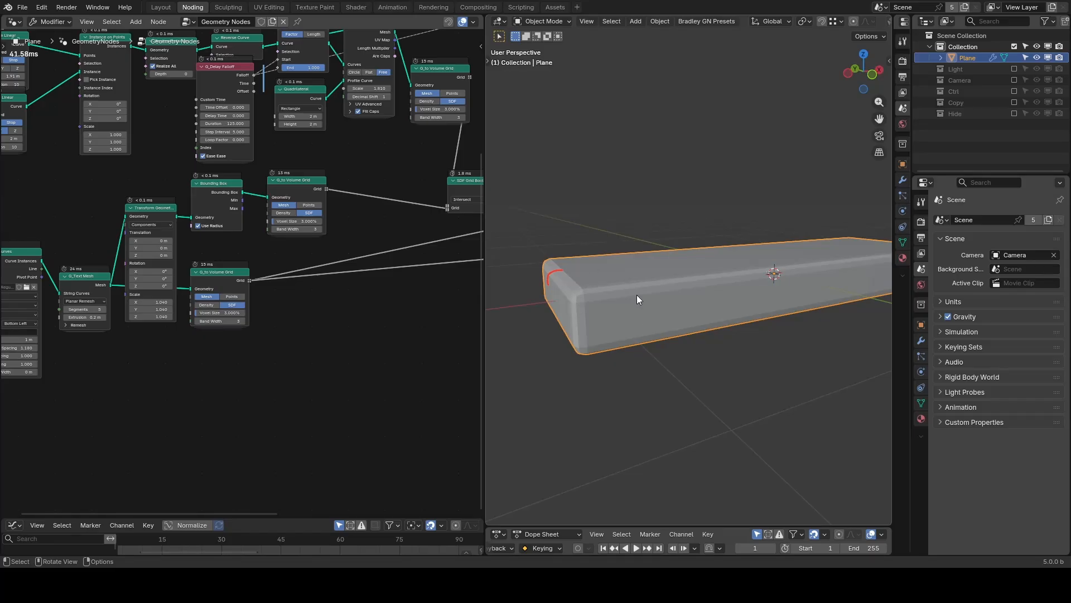
{"action": "mouse_move", "coordinate": [618, 277]}
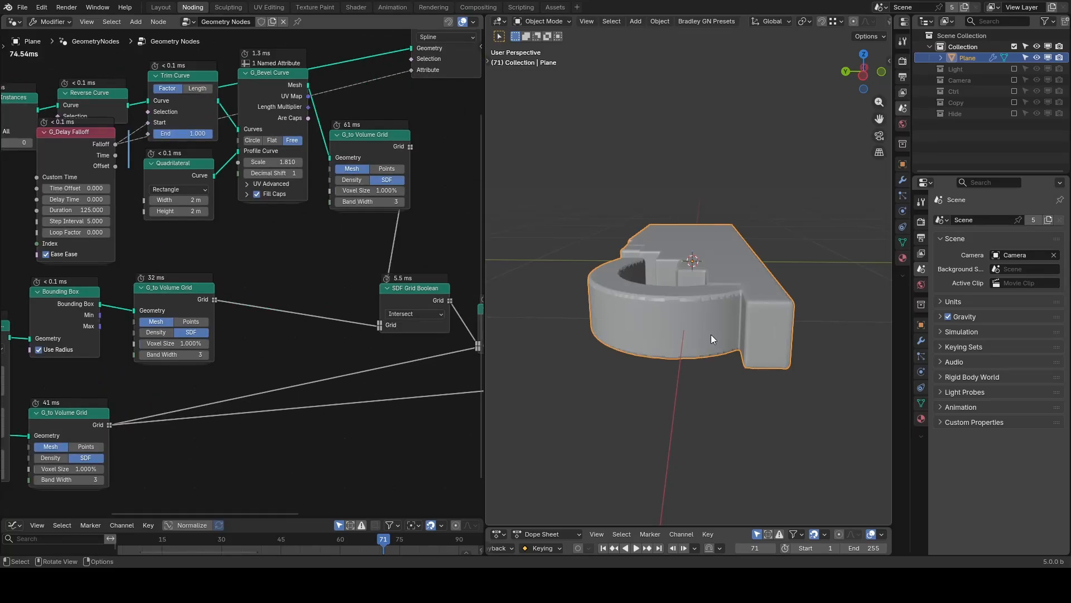
- Try a 1% voxel size on the volume grids, then settle on 3%
{"action": "double_click", "coordinate": [367, 190]}
{"action": "type", "text": "3.000"}
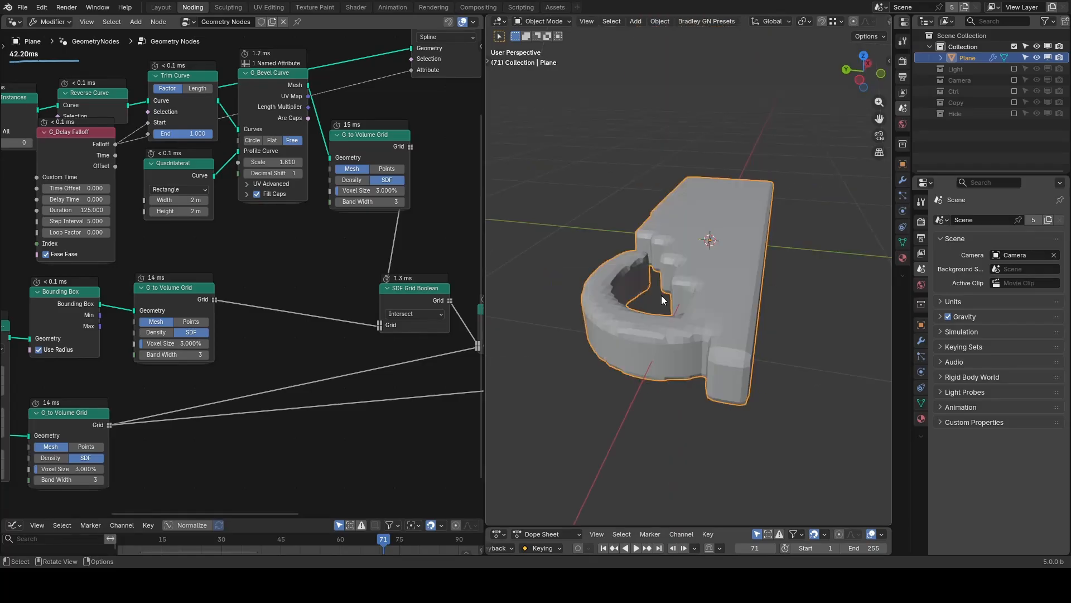
{"action": "mouse_move", "coordinate": [693, 277]}
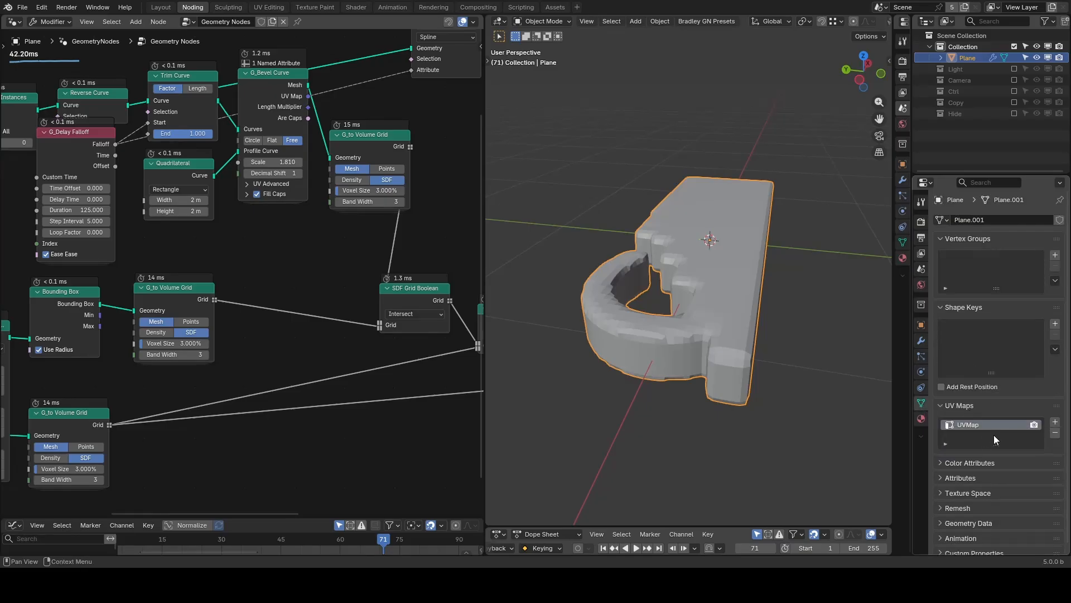
{"action": "mouse_move", "coordinate": [997, 256]}
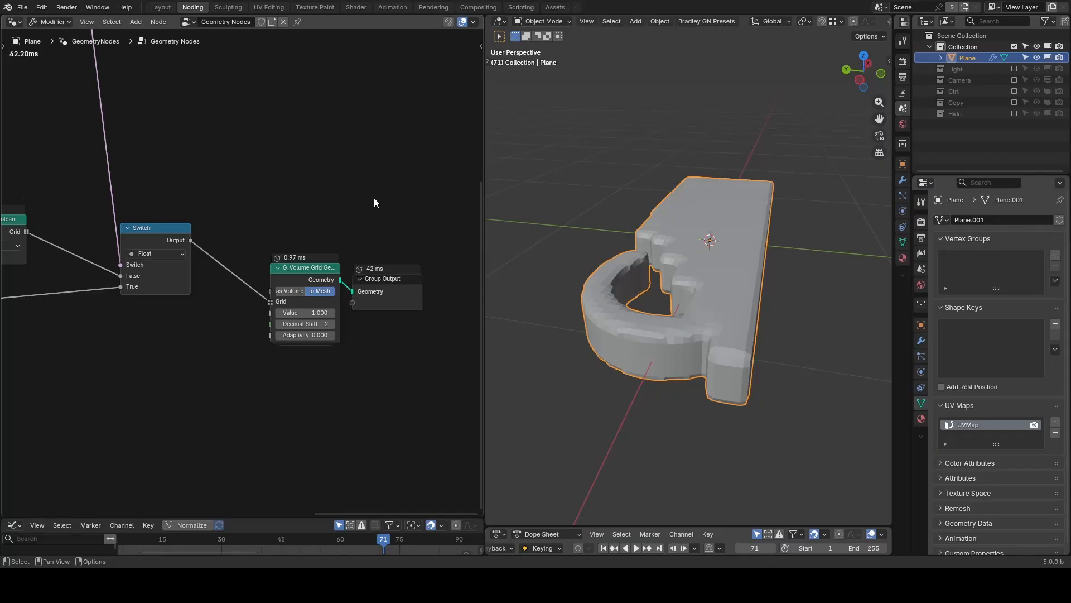
{"action": "mouse_move", "coordinate": [407, 226]}
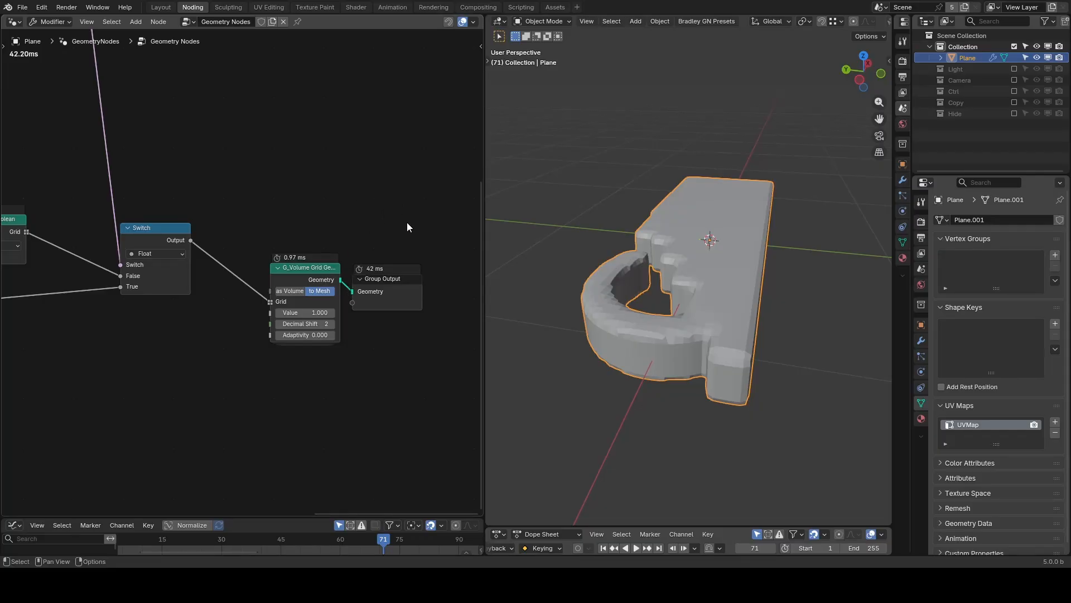
{"action": "mouse_move", "coordinate": [400, 227]}
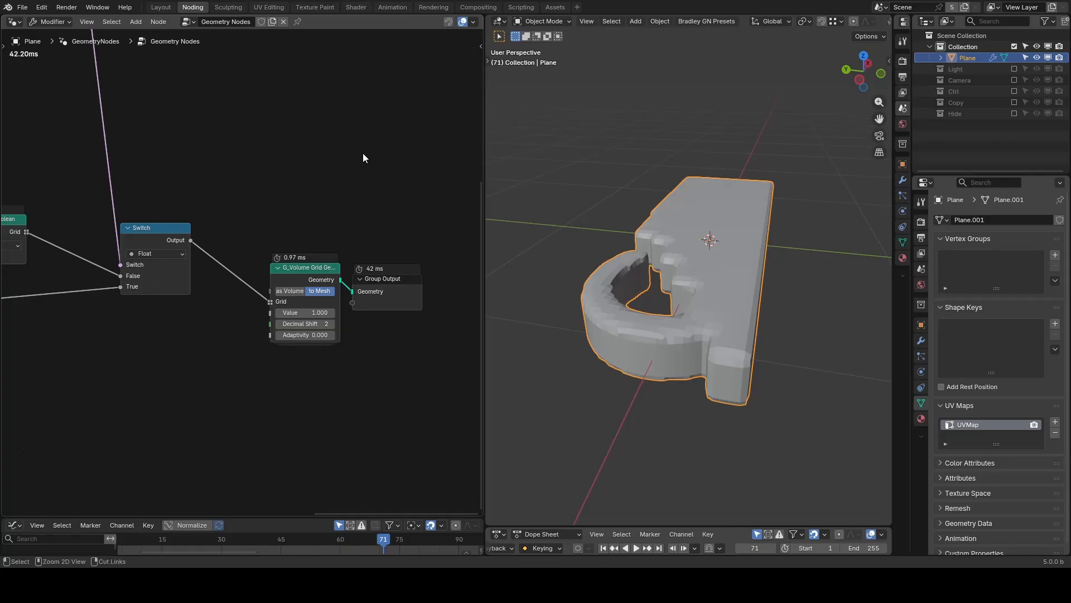
{"action": "mouse_move", "coordinate": [360, 187]}
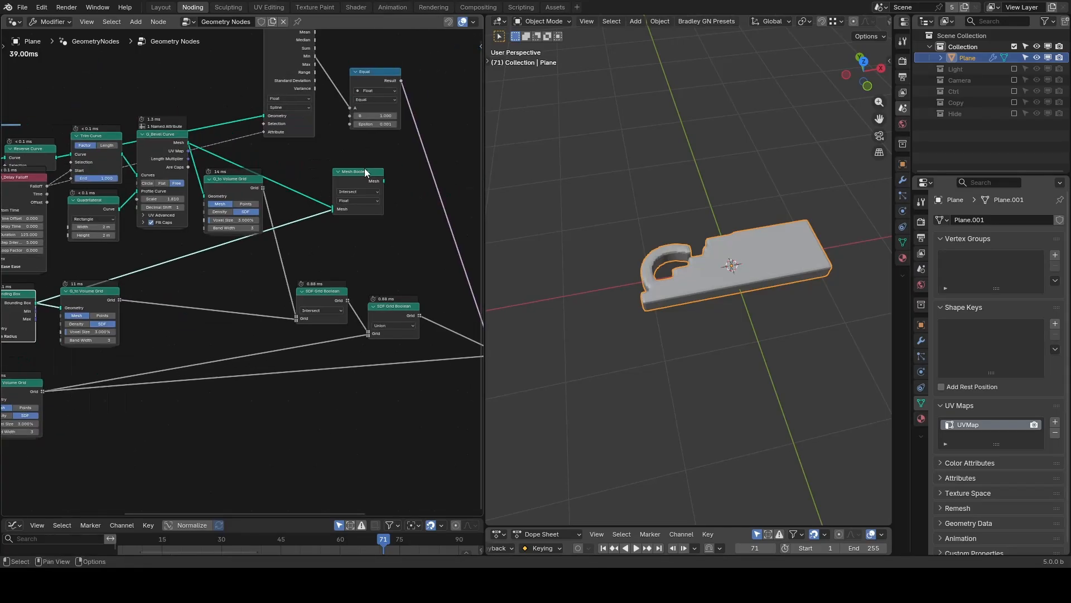
- Preview the Intersect mesh boolean's stepped result by playing and pausing the reveal animation
{"action": "left_click", "coordinate": [630, 546]}
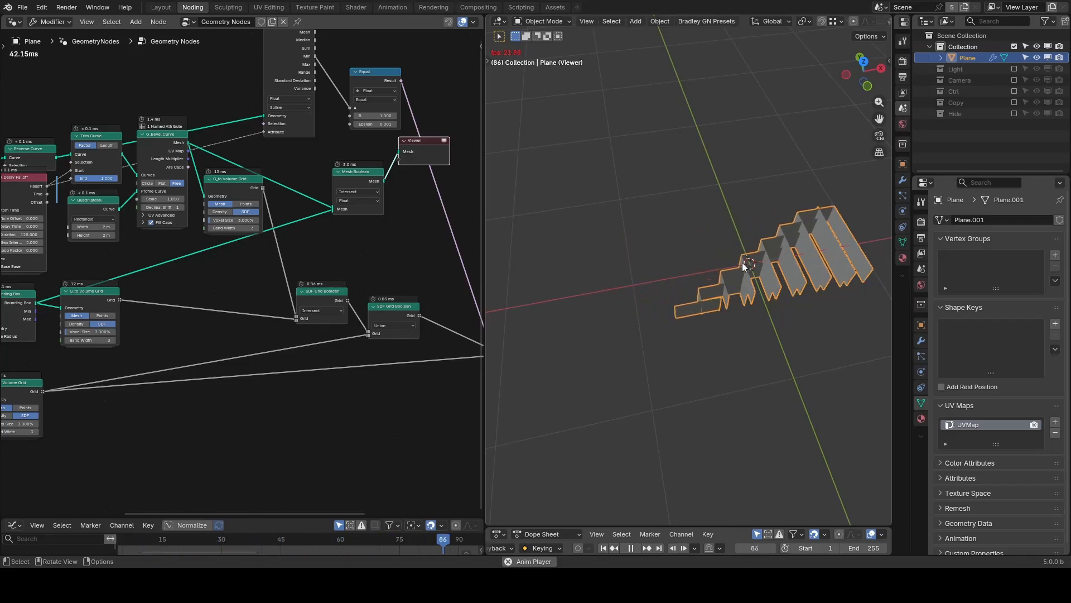
{"action": "left_click", "coordinate": [630, 547]}
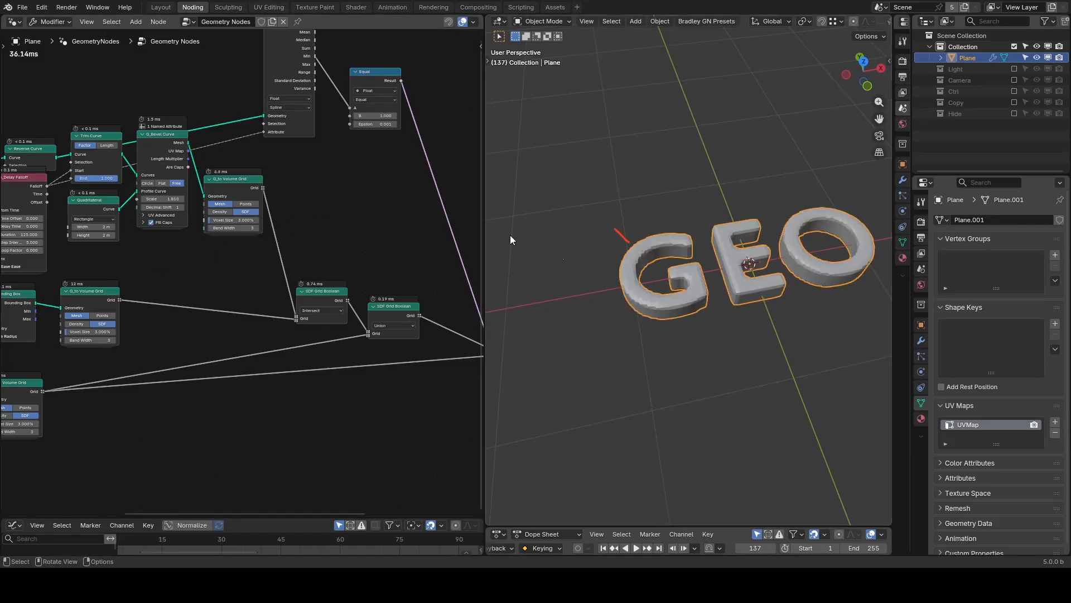
{"action": "left_click", "coordinate": [632, 547]}
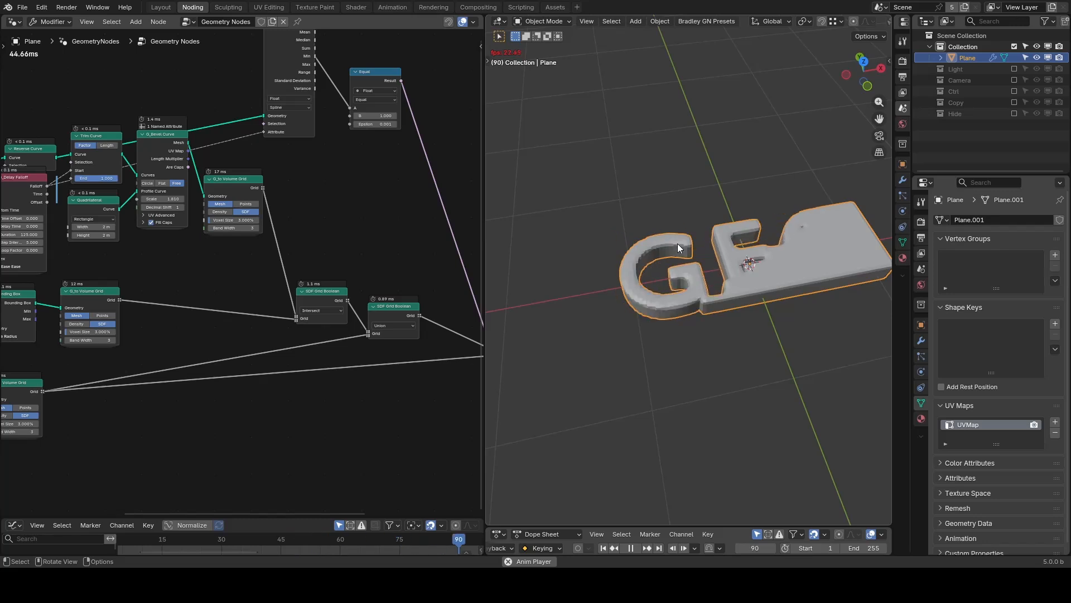
{"action": "left_click", "coordinate": [635, 547]}
{"action": "type", "text": "si"}
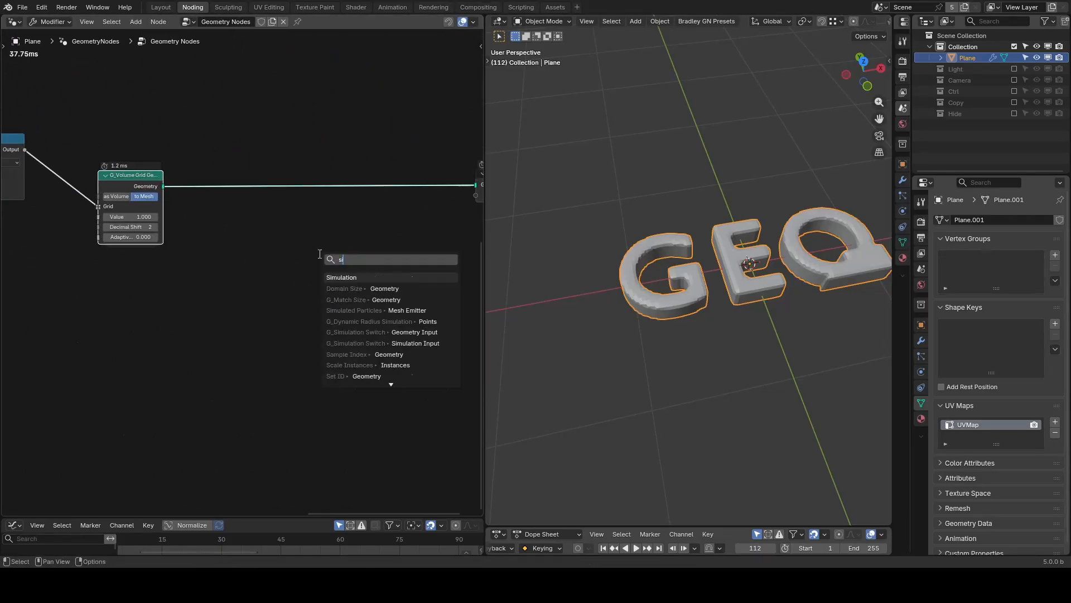
- Wrap the output in a simulation zone widened toward the Group Output and preview its geometry
{"action": "left_click", "coordinate": [342, 277]}
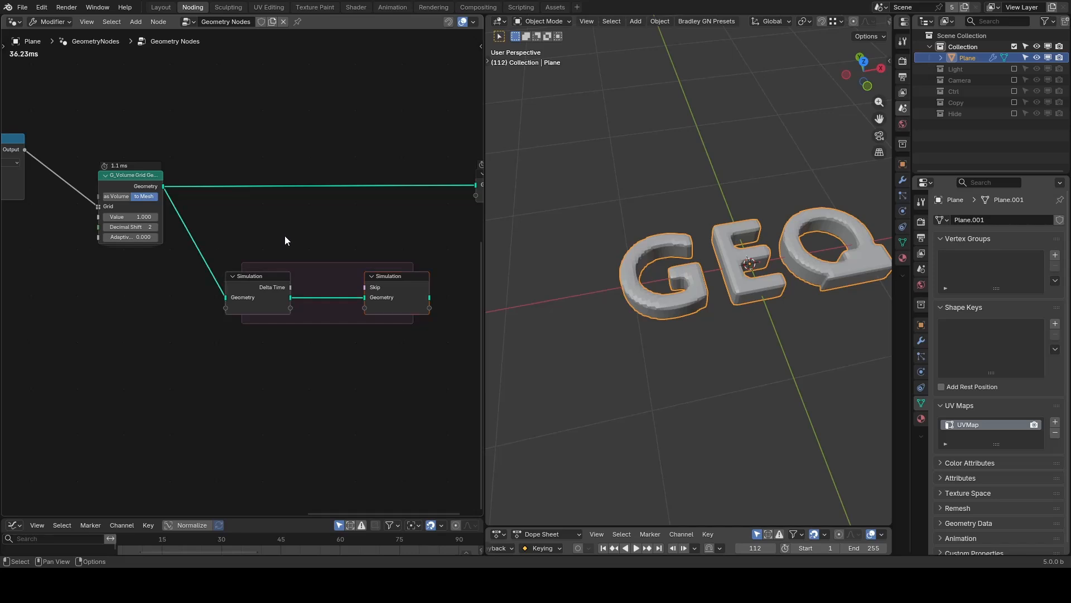
{"action": "left_click_drag", "start_coordinate": [386, 276], "coordinate": [447, 264]}
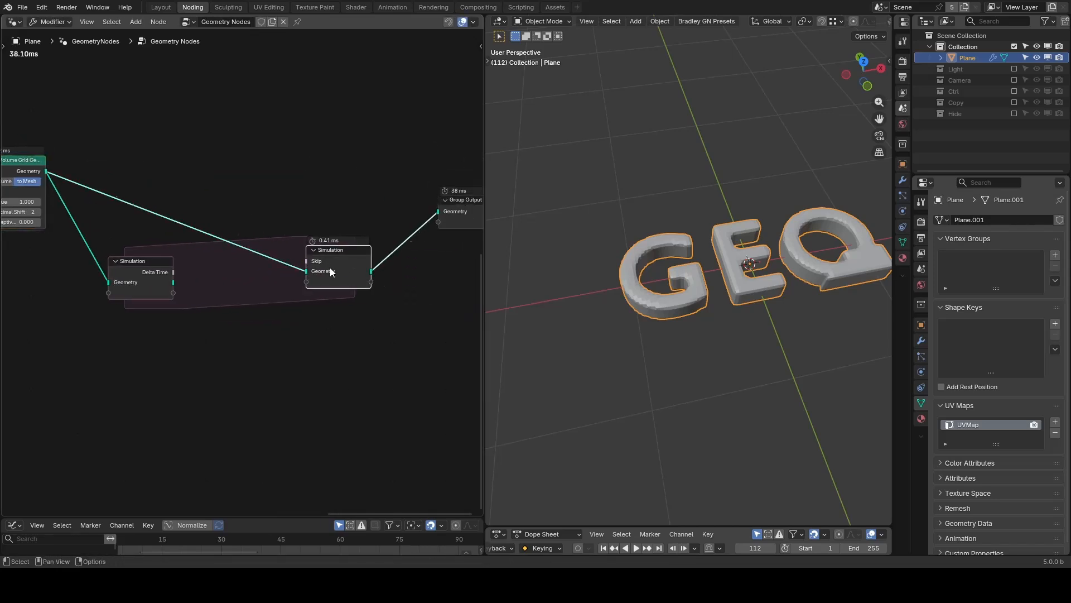
{"action": "left_click", "coordinate": [636, 546]}
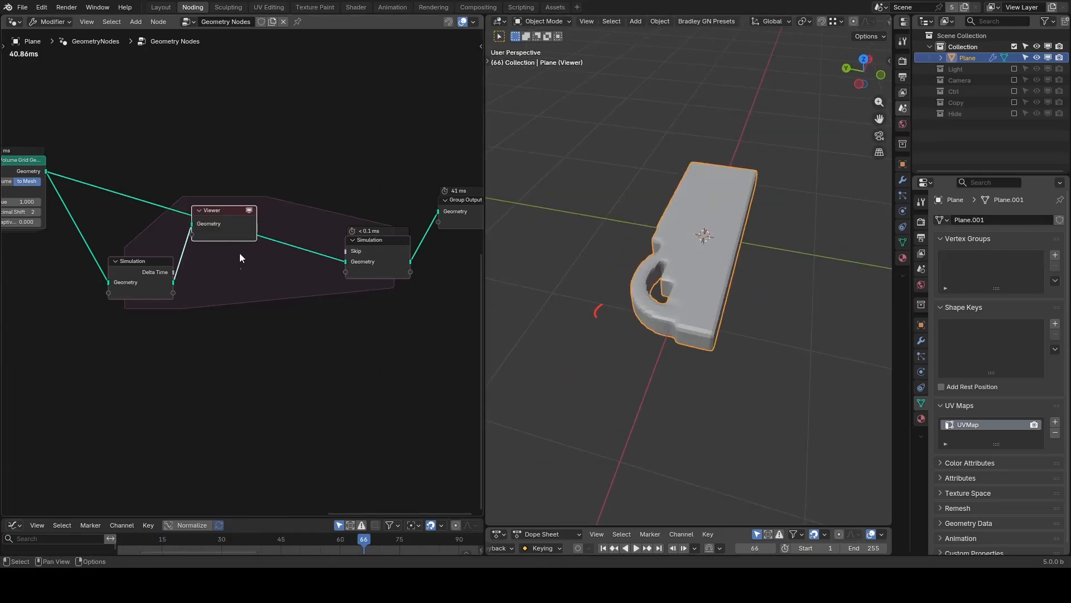
- Add a Geometry Proximity node and a Greater Than check on its distance inside the zone
{"action": "type", "text": "geo"}
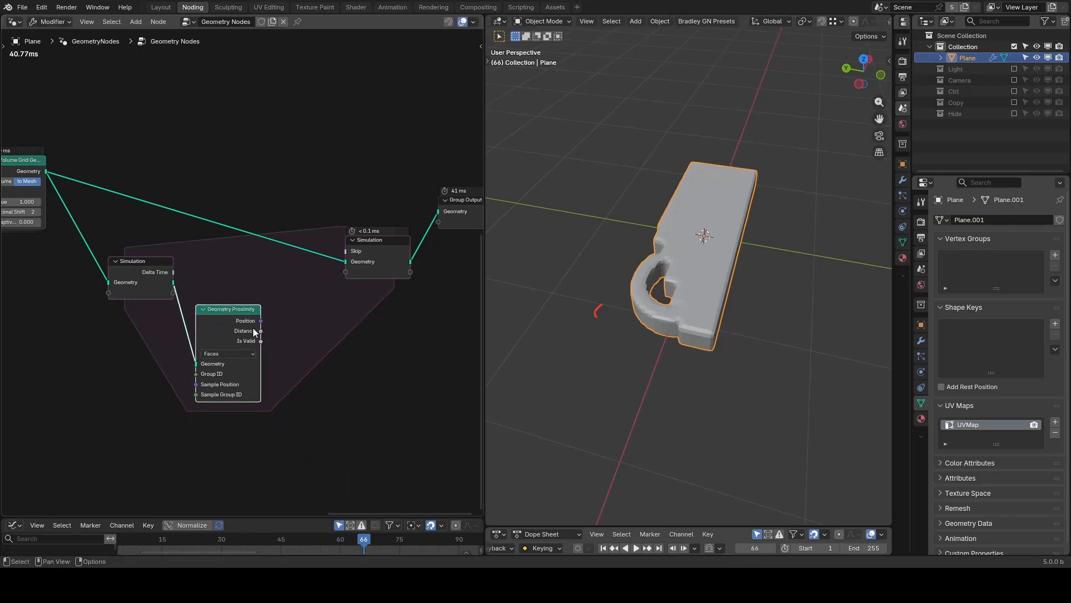
{"action": "type", "text": "greater"}
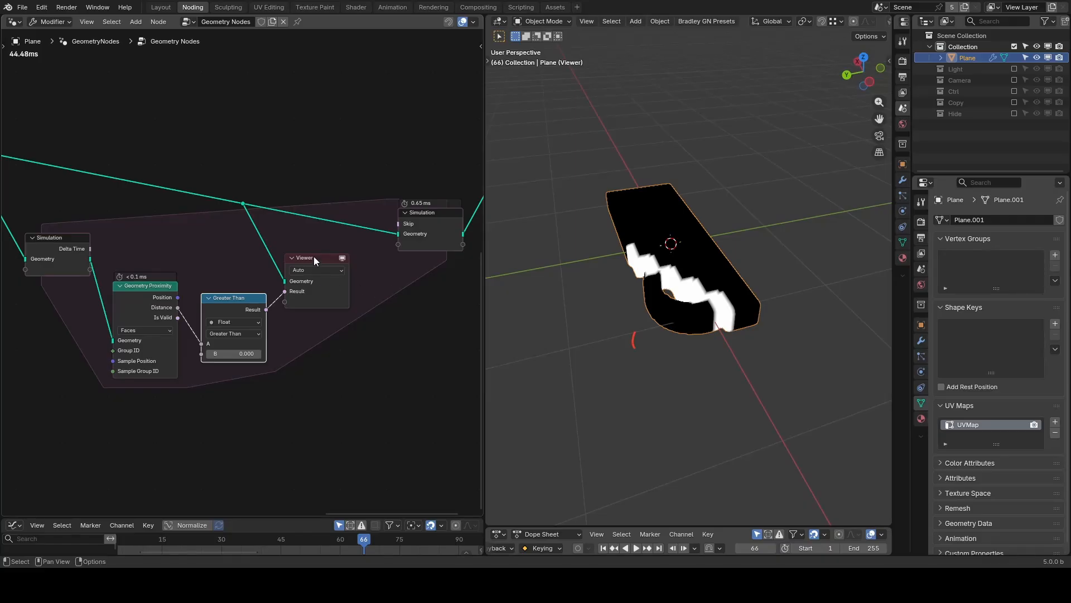
- Add a G_Points Distribute preset using the distance mask as its selection
{"action": "type", "text": "point di"}
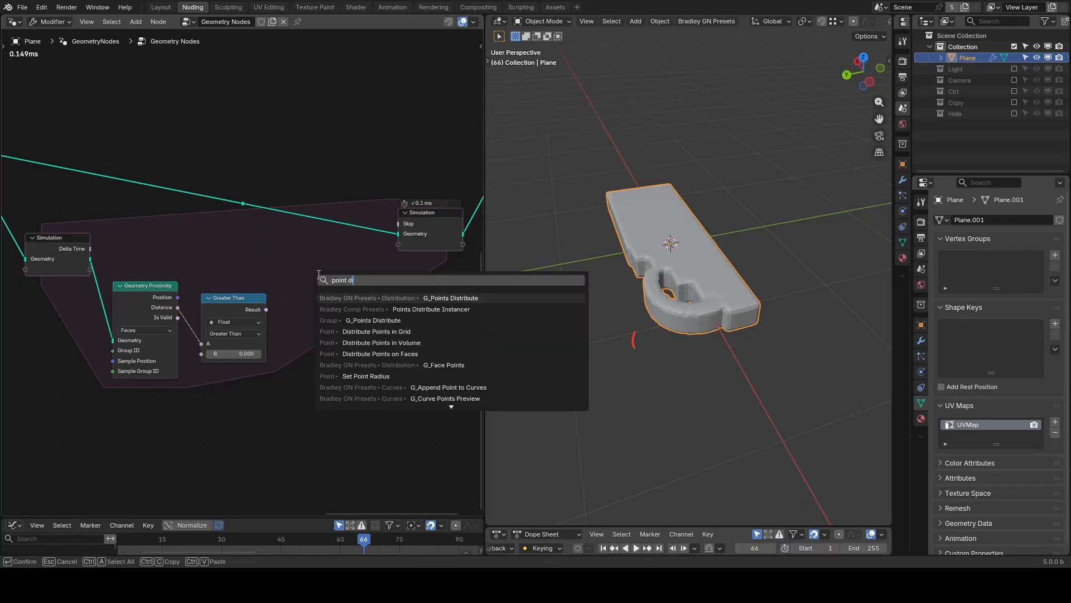
{"action": "left_click", "coordinate": [449, 298]}
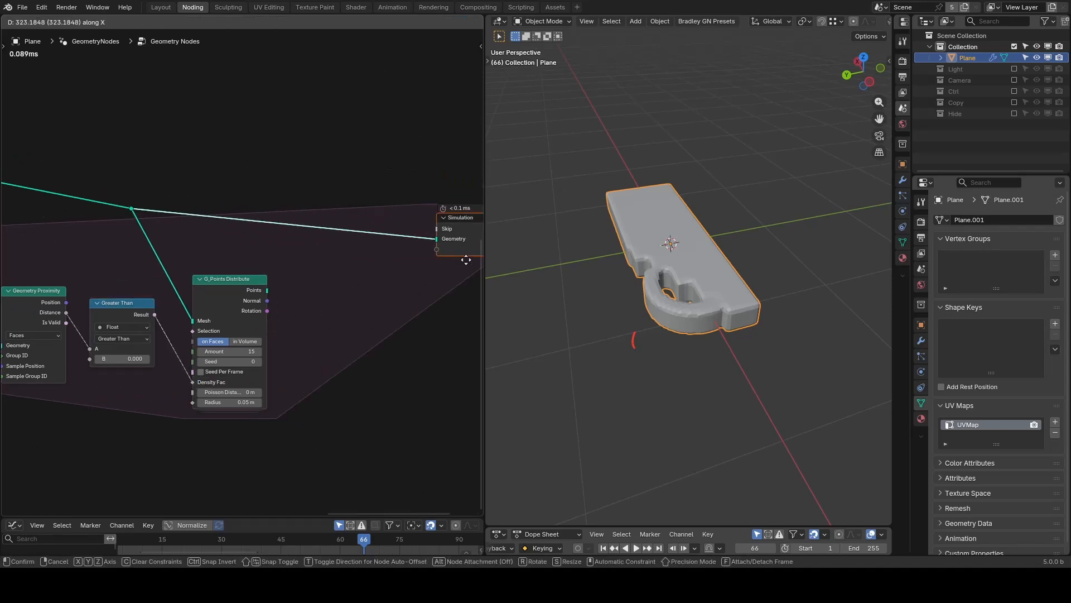
- Add a G_Join Particles preset and drop it into the simulation zone
{"action": "type", "text": "join"}
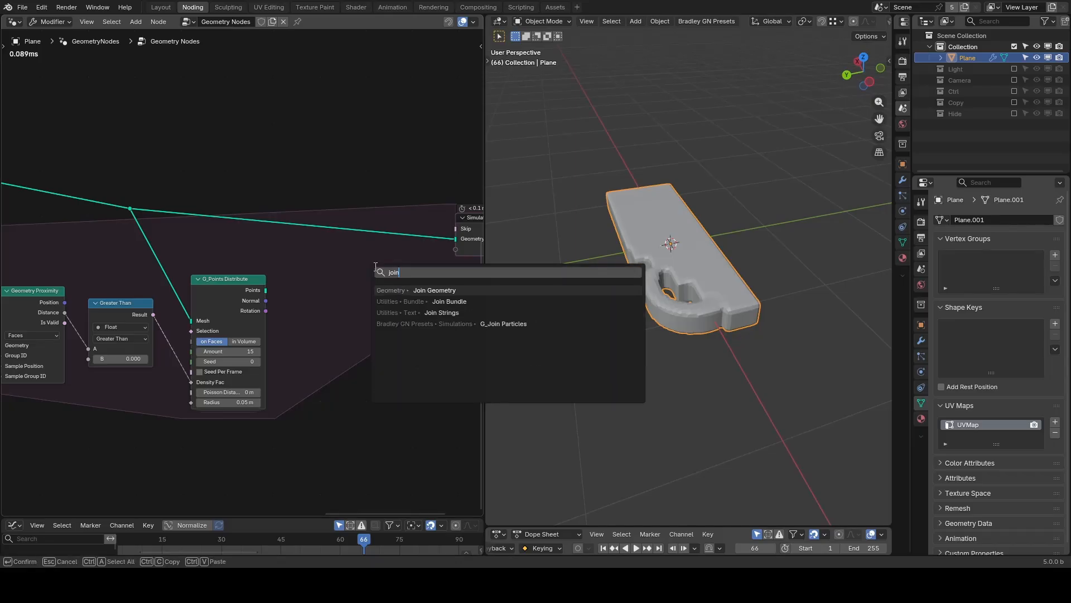
{"action": "left_click", "coordinate": [503, 324]}
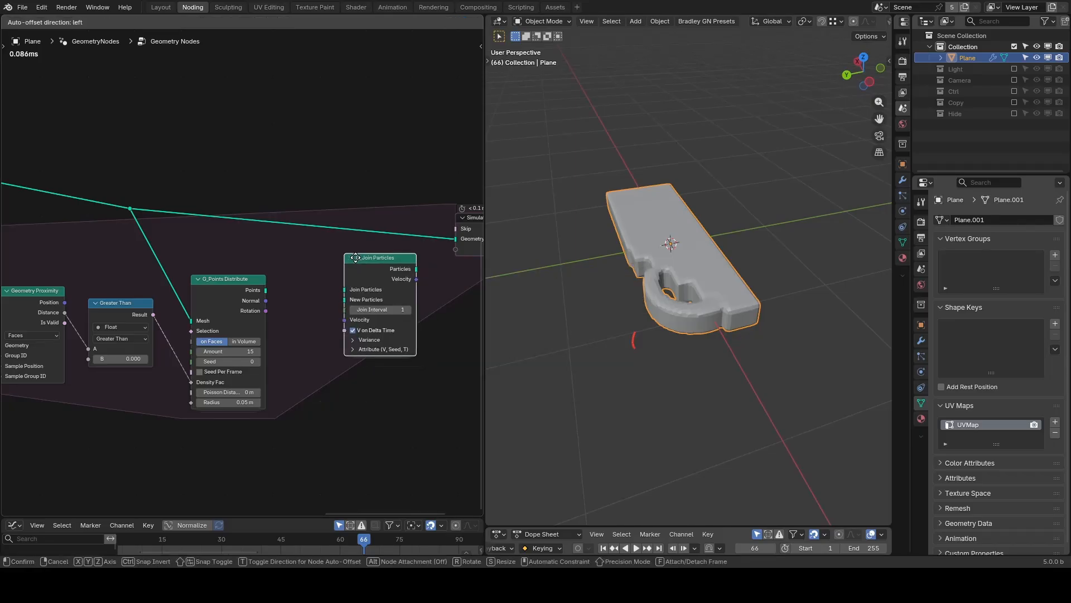
{"action": "left_click", "coordinate": [379, 257]}
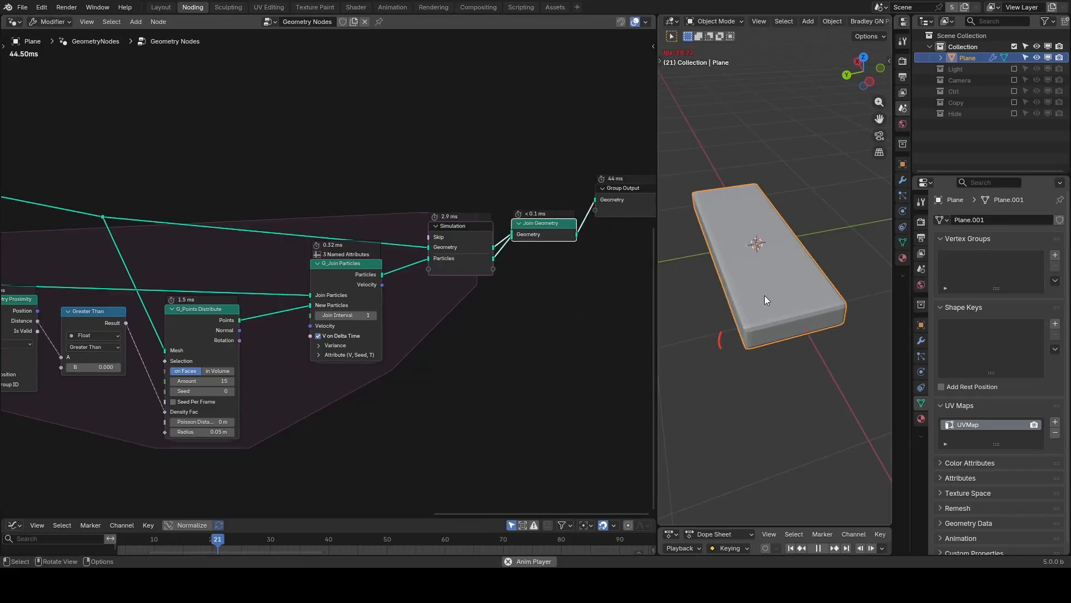
- Add a G_Cumulative Force with a Z -1 vector driving Set Position so particles fall during playback
{"action": "left_click", "coordinate": [816, 547]}
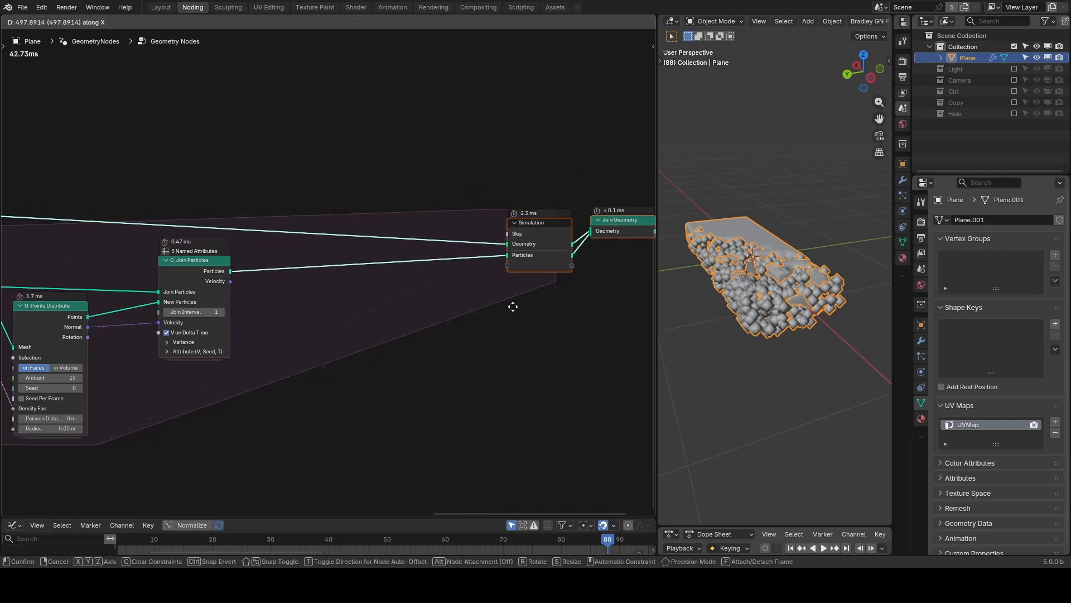
{"action": "left_click", "coordinate": [514, 305]}
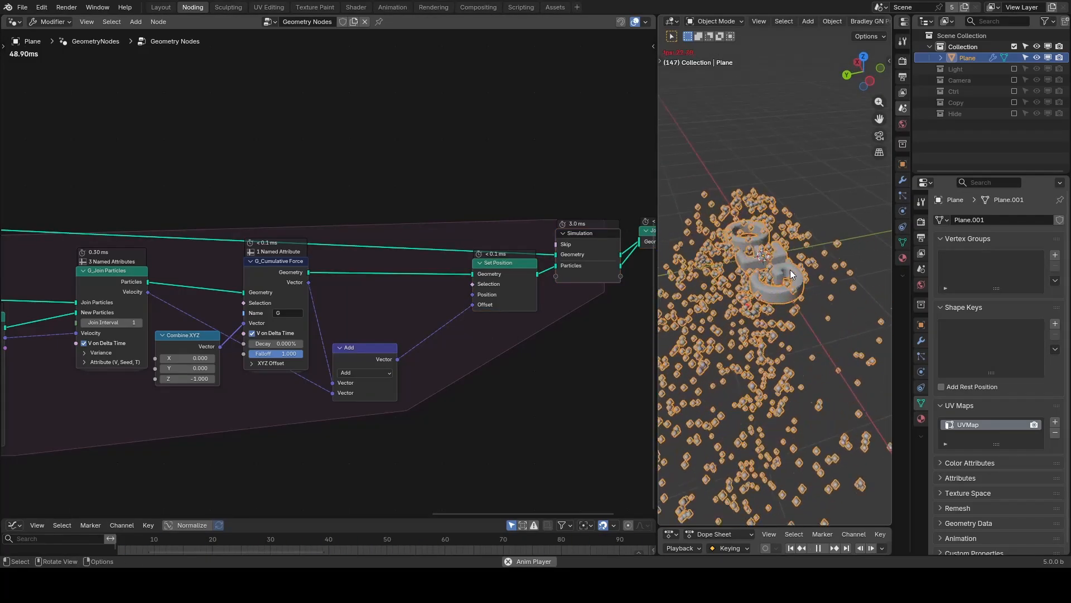
{"action": "left_click", "coordinate": [790, 547]}
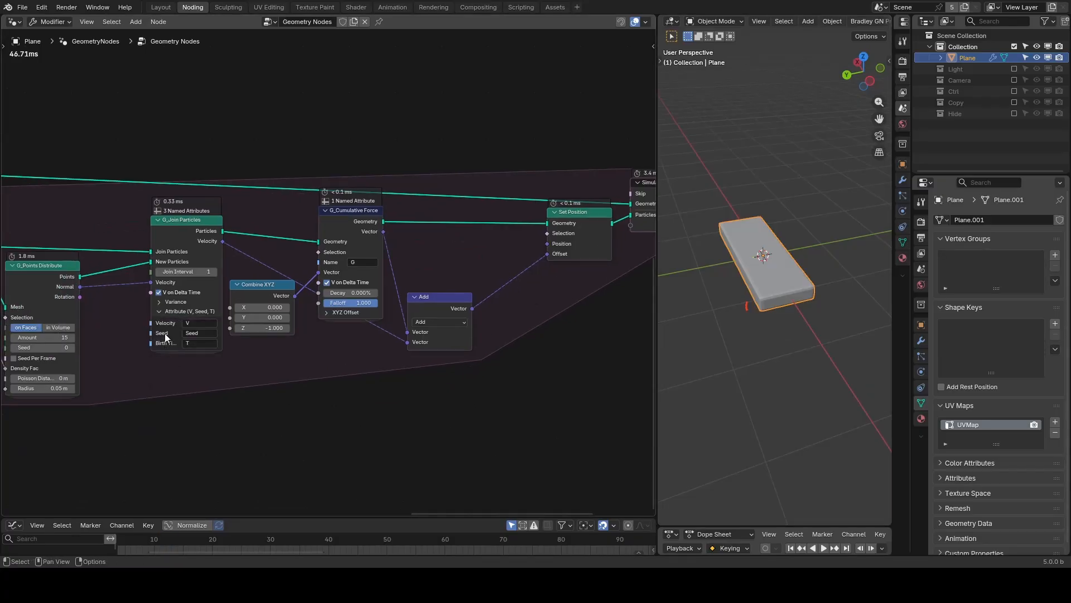
- Add a G_Time Falloff preset and a Set Point Radius node after the simulated particles
{"action": "type", "text": "time fall"}
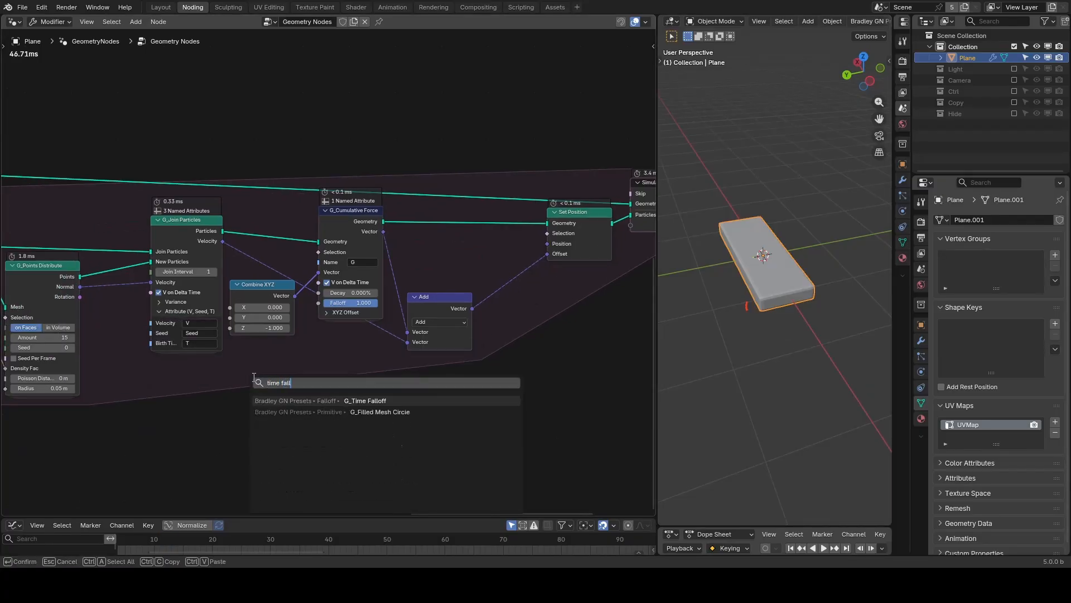
{"action": "left_click", "coordinate": [365, 401]}
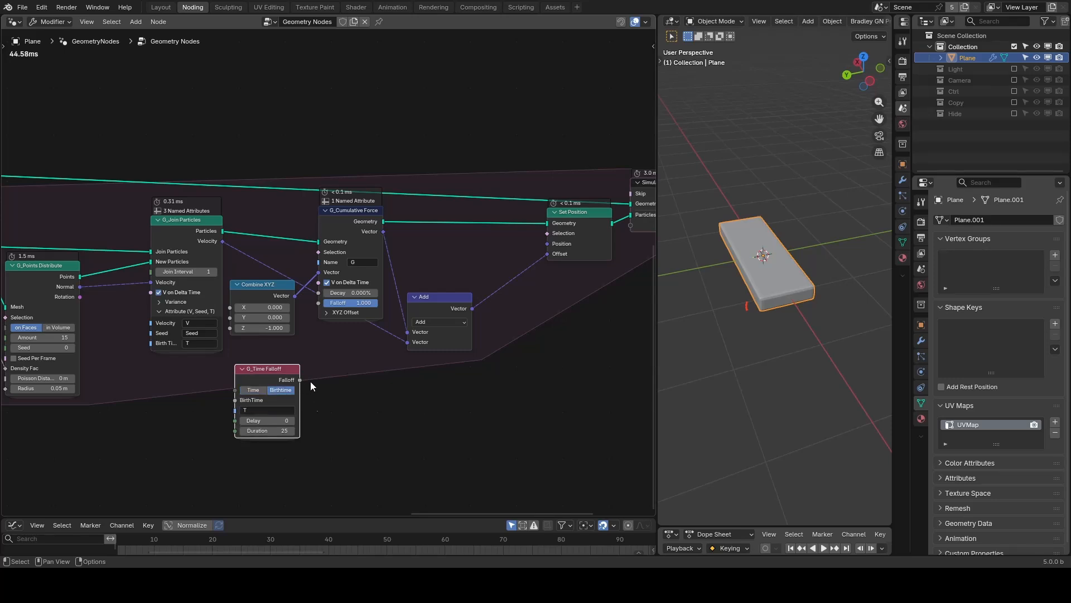
{"action": "mouse_move", "coordinate": [338, 393]}
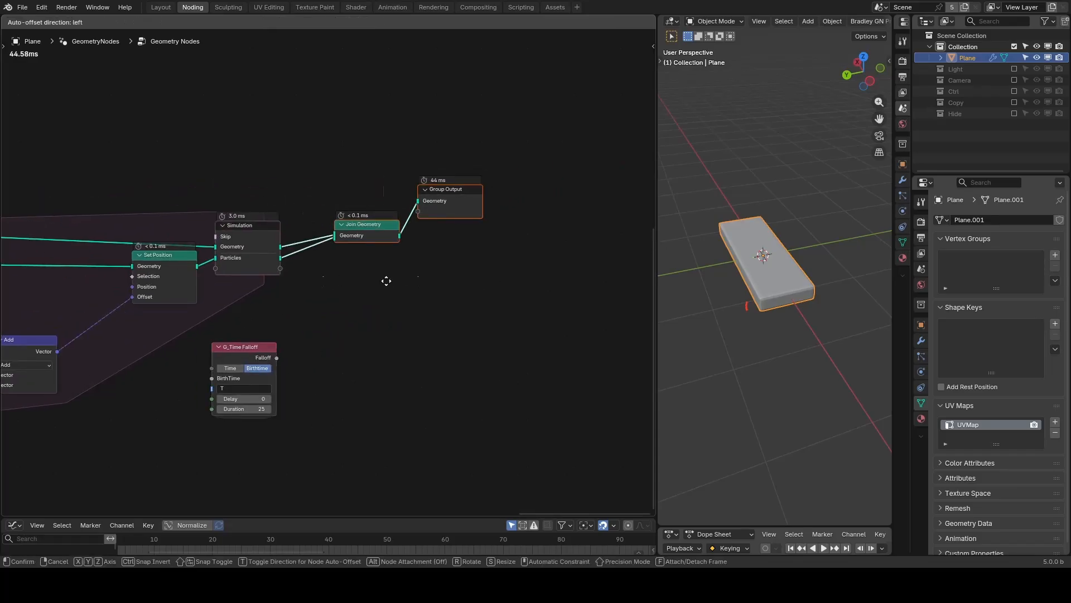
{"action": "type", "text": "set poi"}
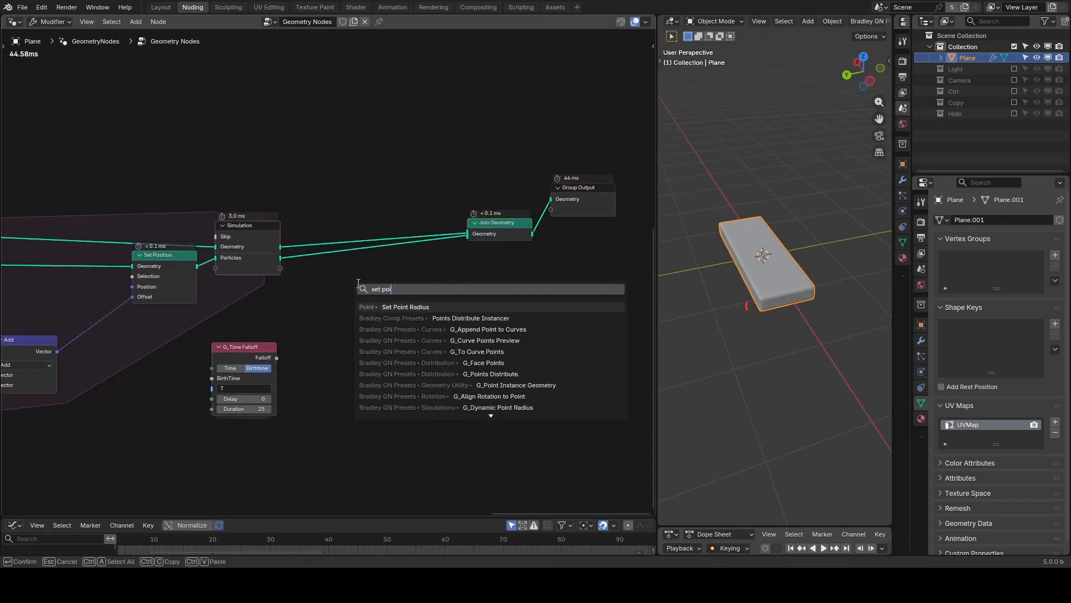
{"action": "left_click", "coordinate": [405, 306]}
{"action": "type", "text": "remap"}
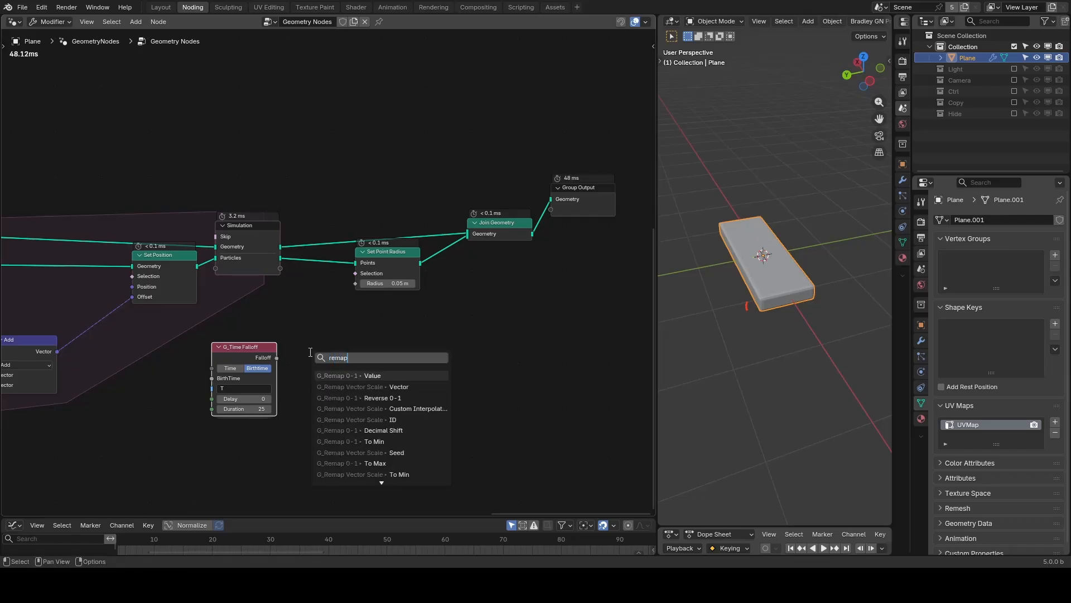
- Feed the falloff through a reversed G_Remap 0-1 into Radius and preview the shrinking particles
{"action": "left_click", "coordinate": [357, 375]}
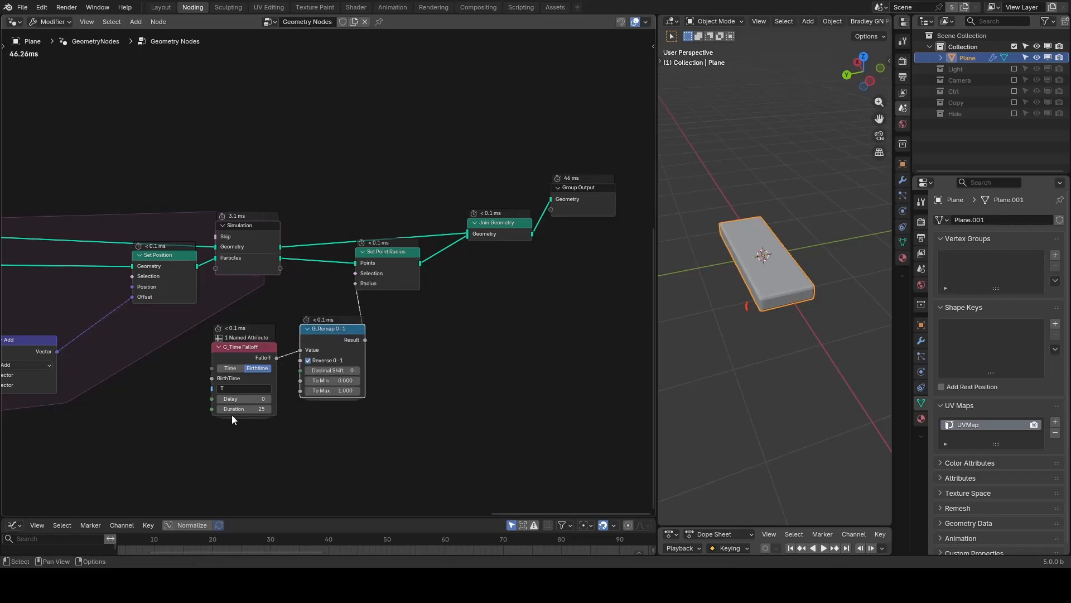
{"action": "left_click", "coordinate": [675, 546]}
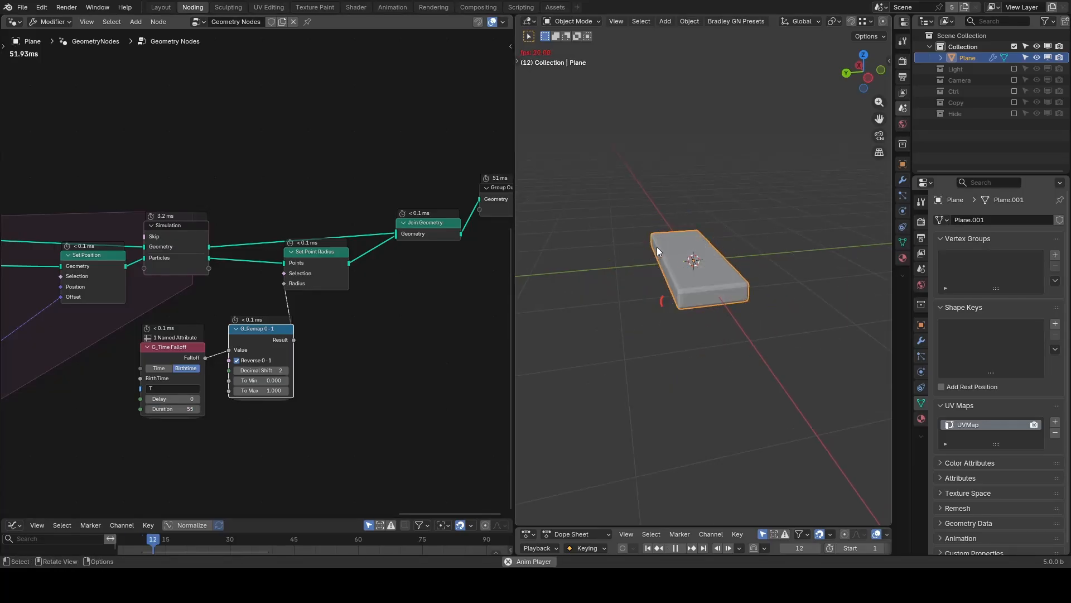
- Play the animation to frame 191 with the 55-frame shrink duration, revealing the full GEO letters
{"action": "left_click", "coordinate": [675, 547]}
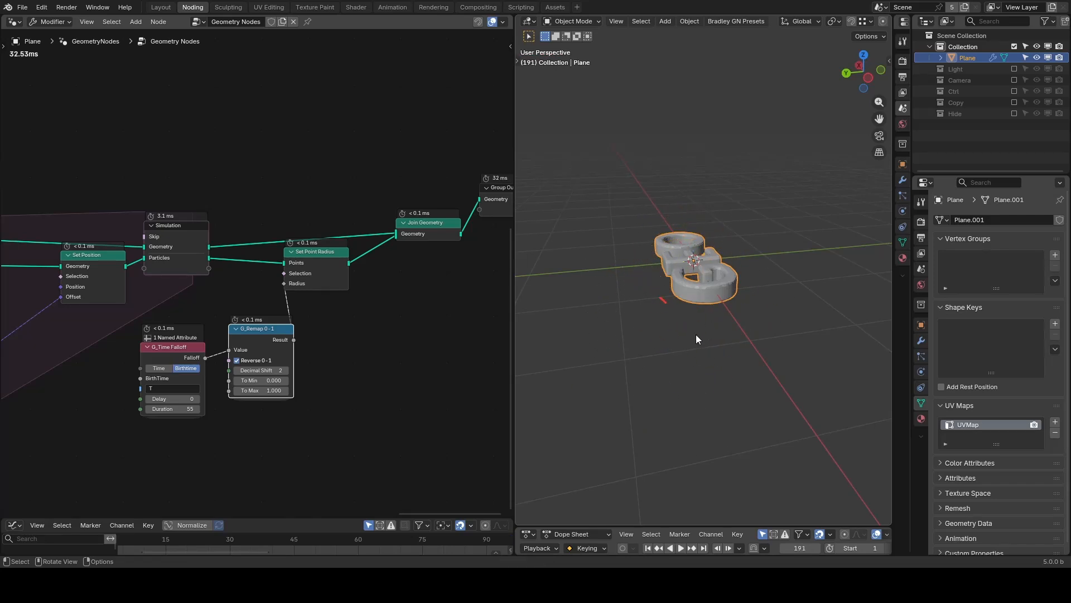
{"action": "mouse_move", "coordinate": [360, 322]}
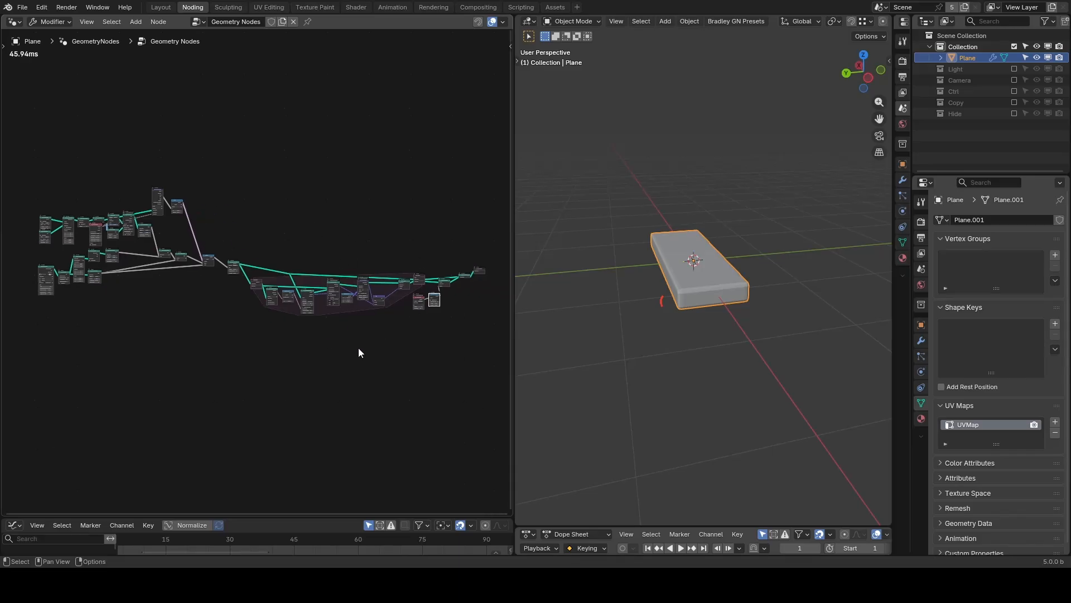
{"action": "mouse_move", "coordinate": [367, 361]}
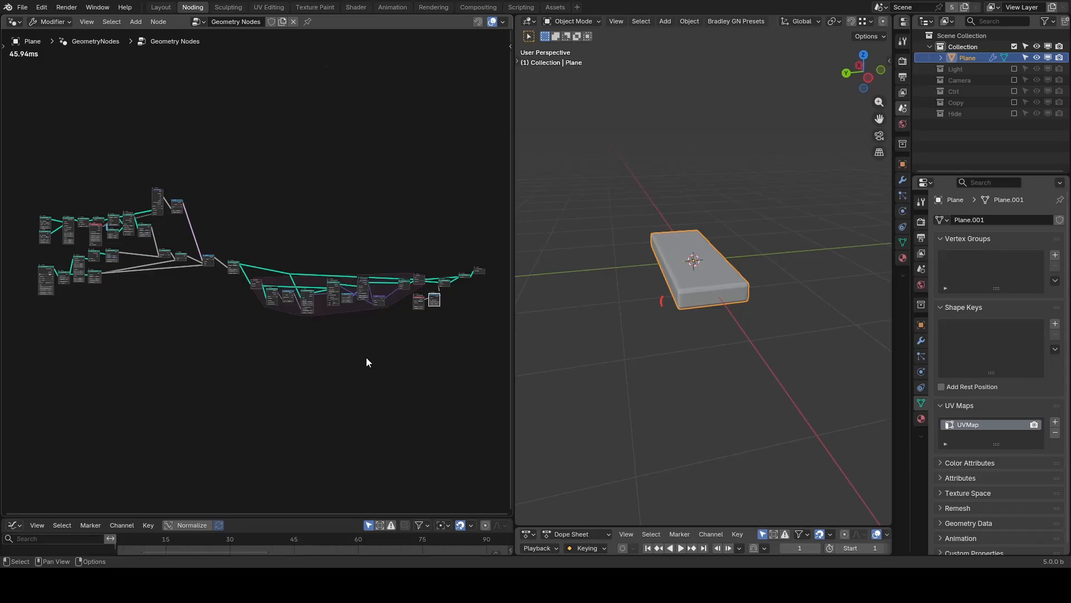
{"action": "mouse_move", "coordinate": [211, 328]}
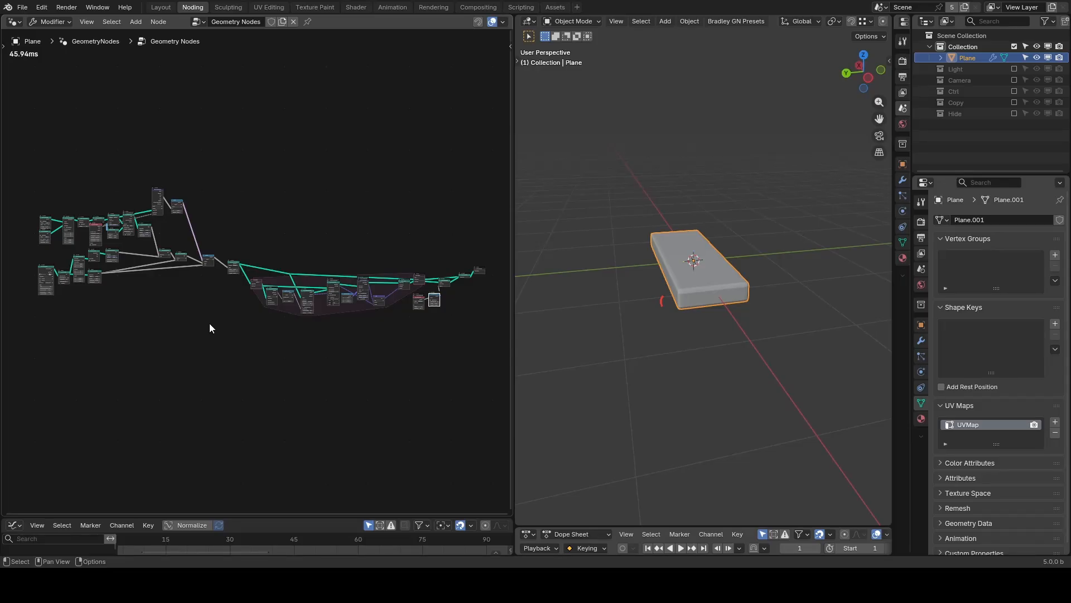